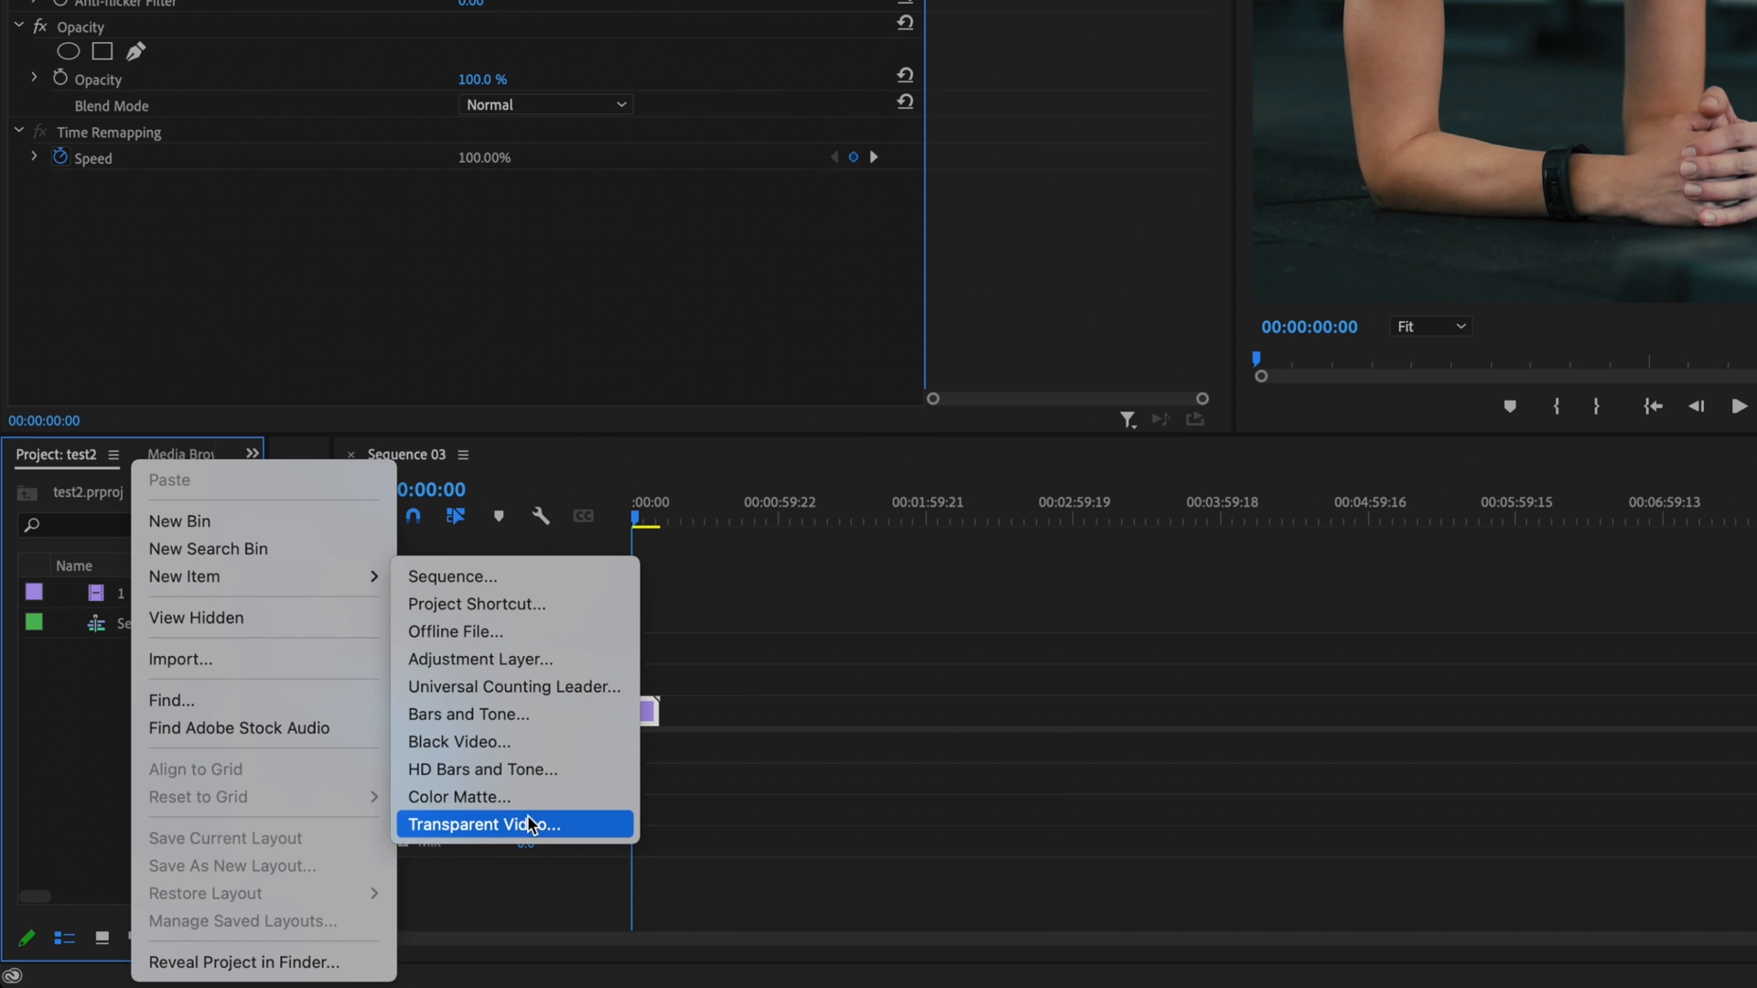
Create a Transparent Video item, place it on V2 above the gym footage and trim it to 30 seconds.
left_click(487, 824)
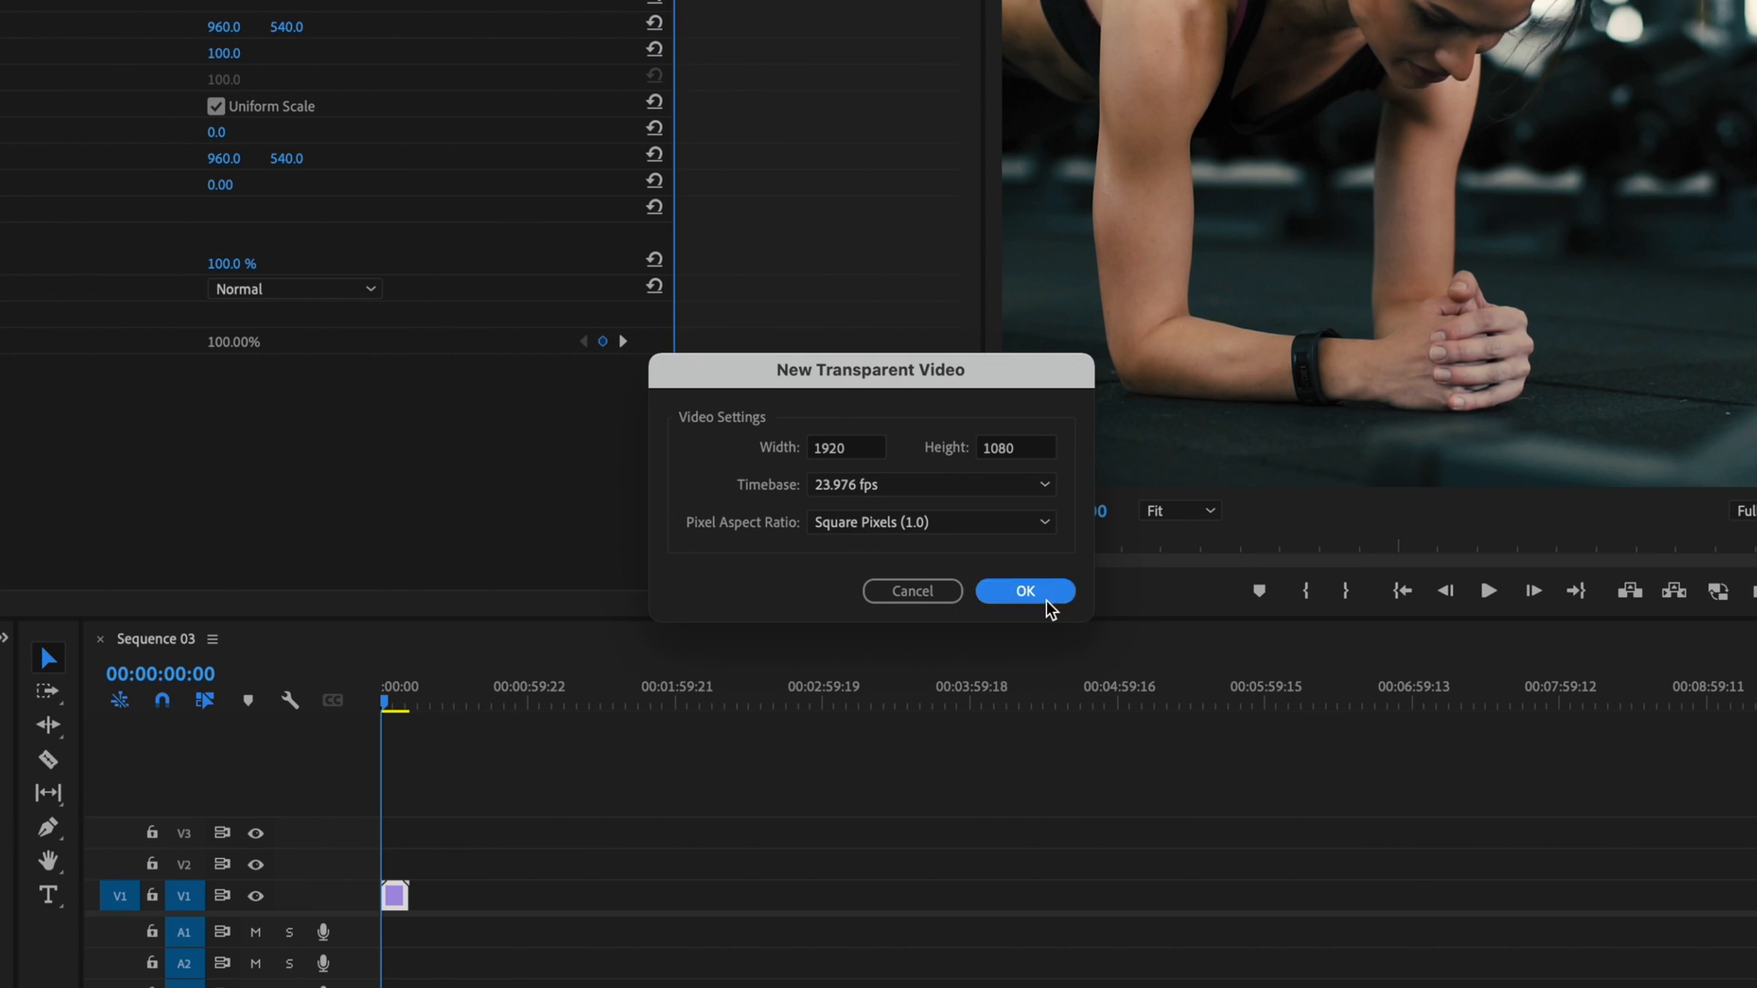
left_click(1022, 590)
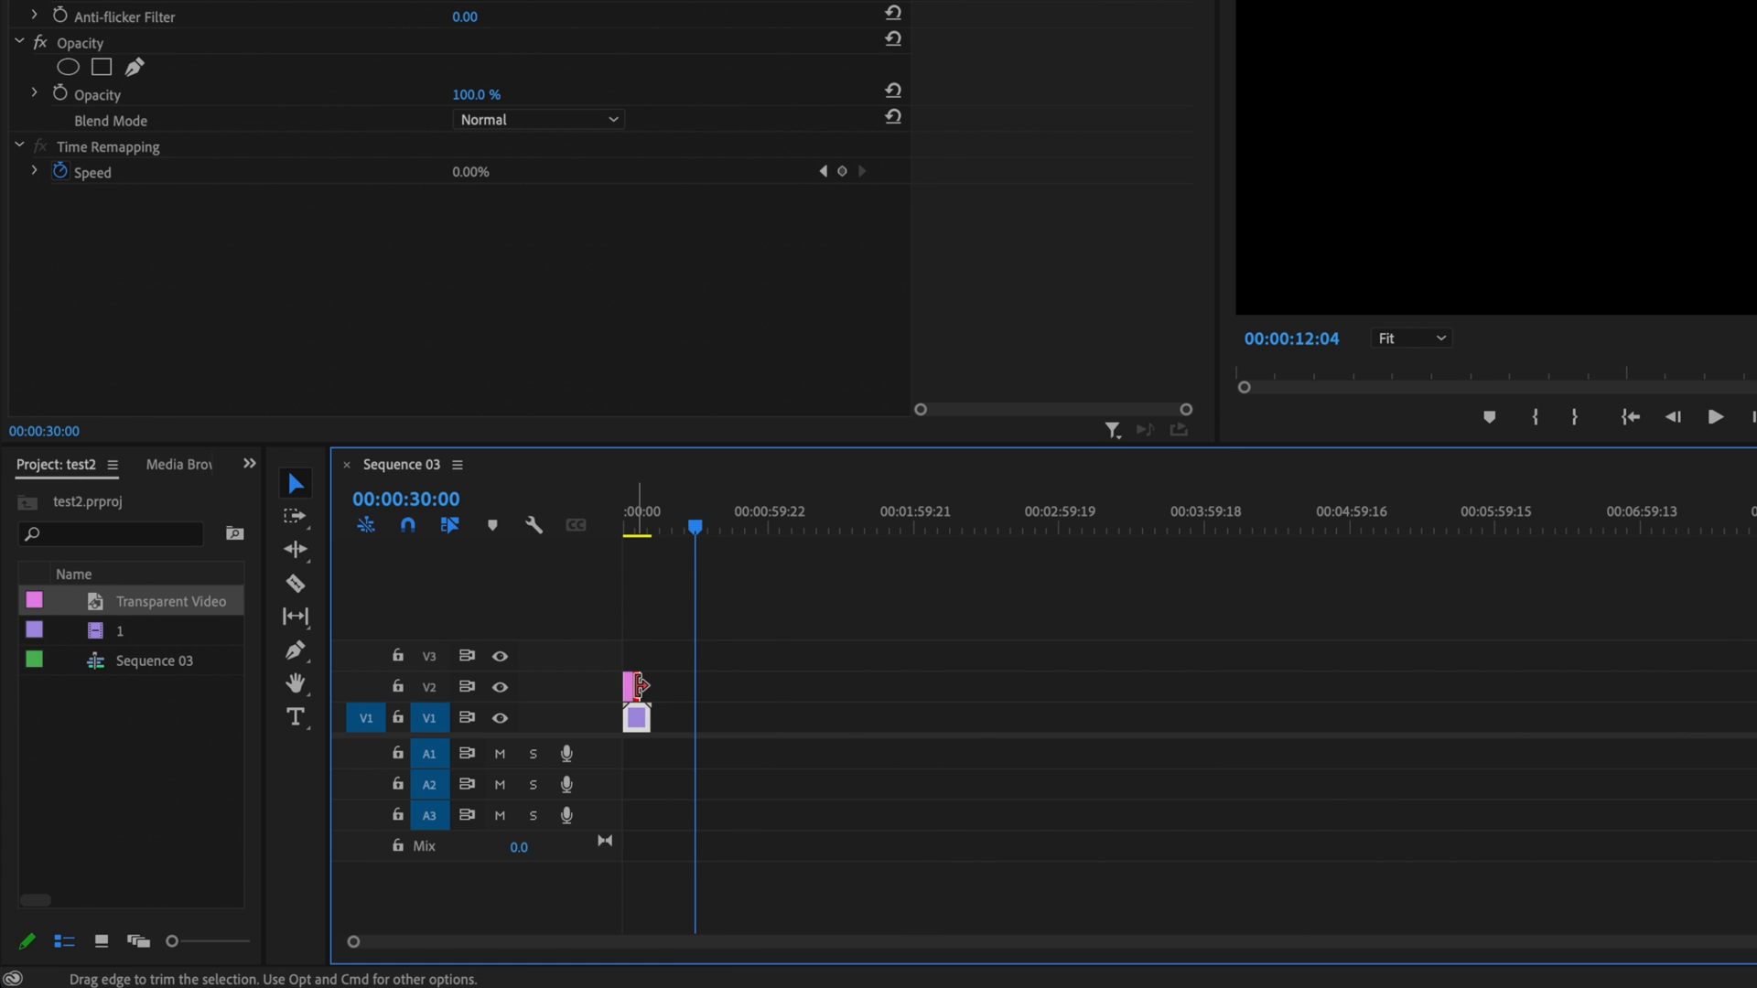
left_click_drag(638, 685, 700, 685)
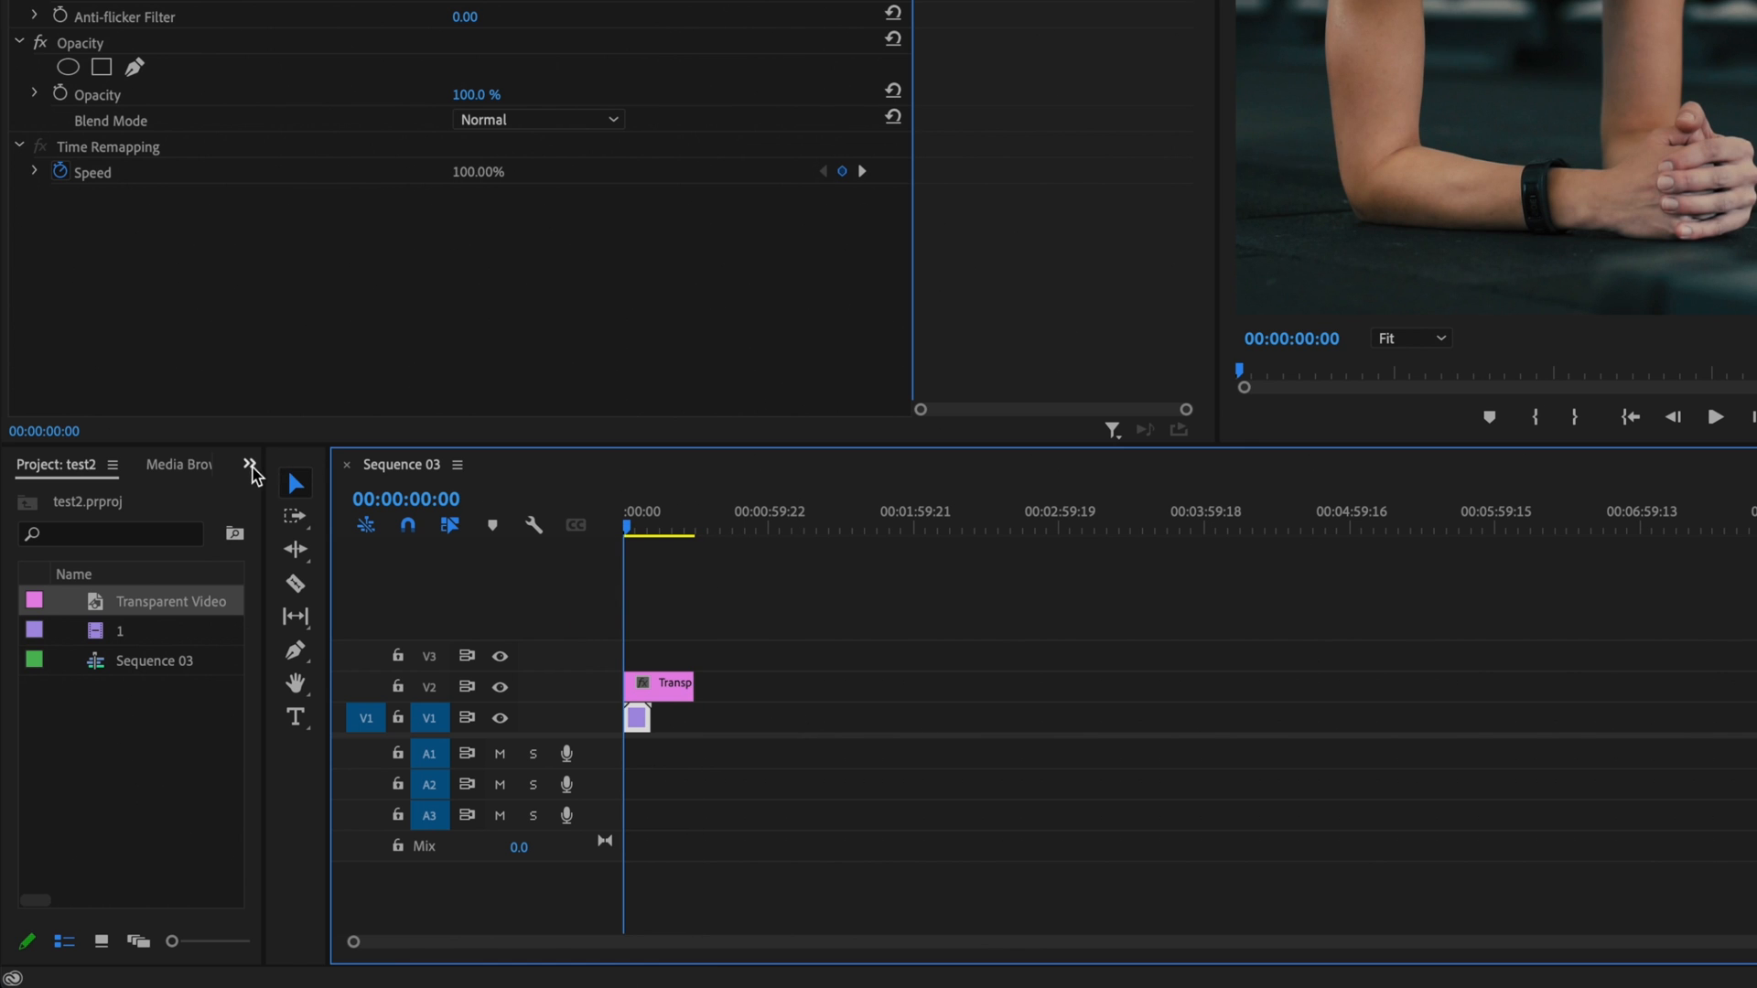
Find the Timecode effect by searching 'time' in the Effects panel and apply it to the transparent clip.
left_click(115, 464)
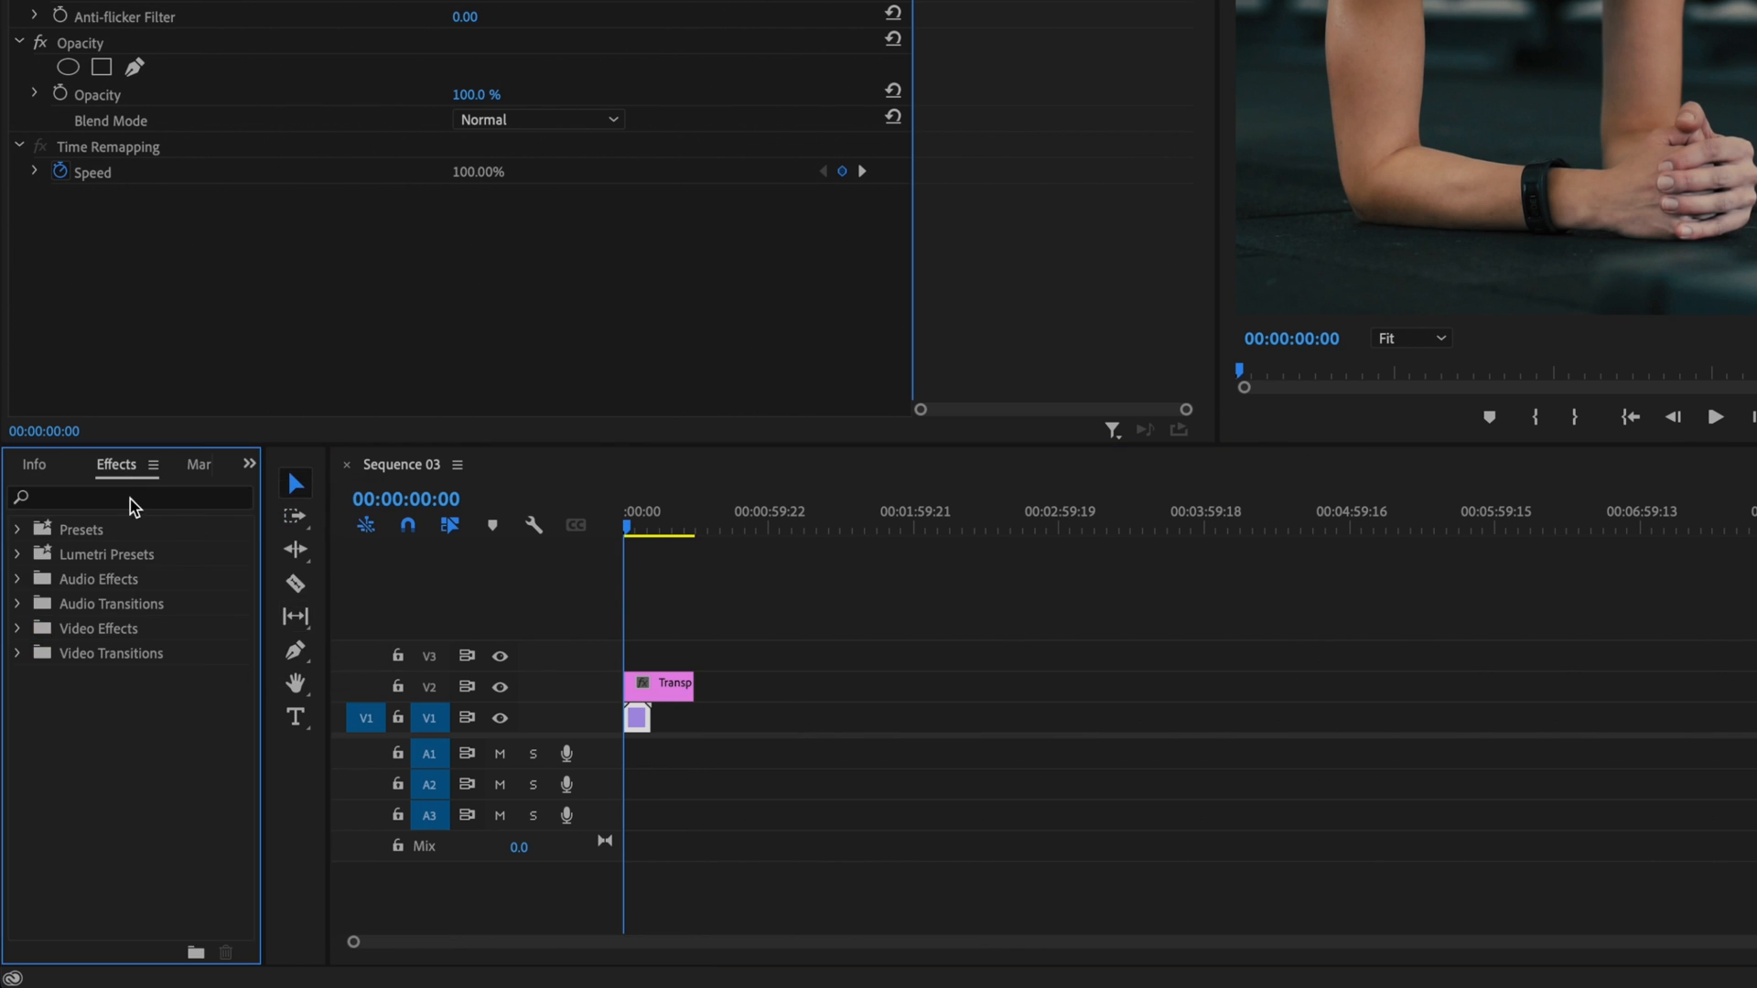
type("timecode")
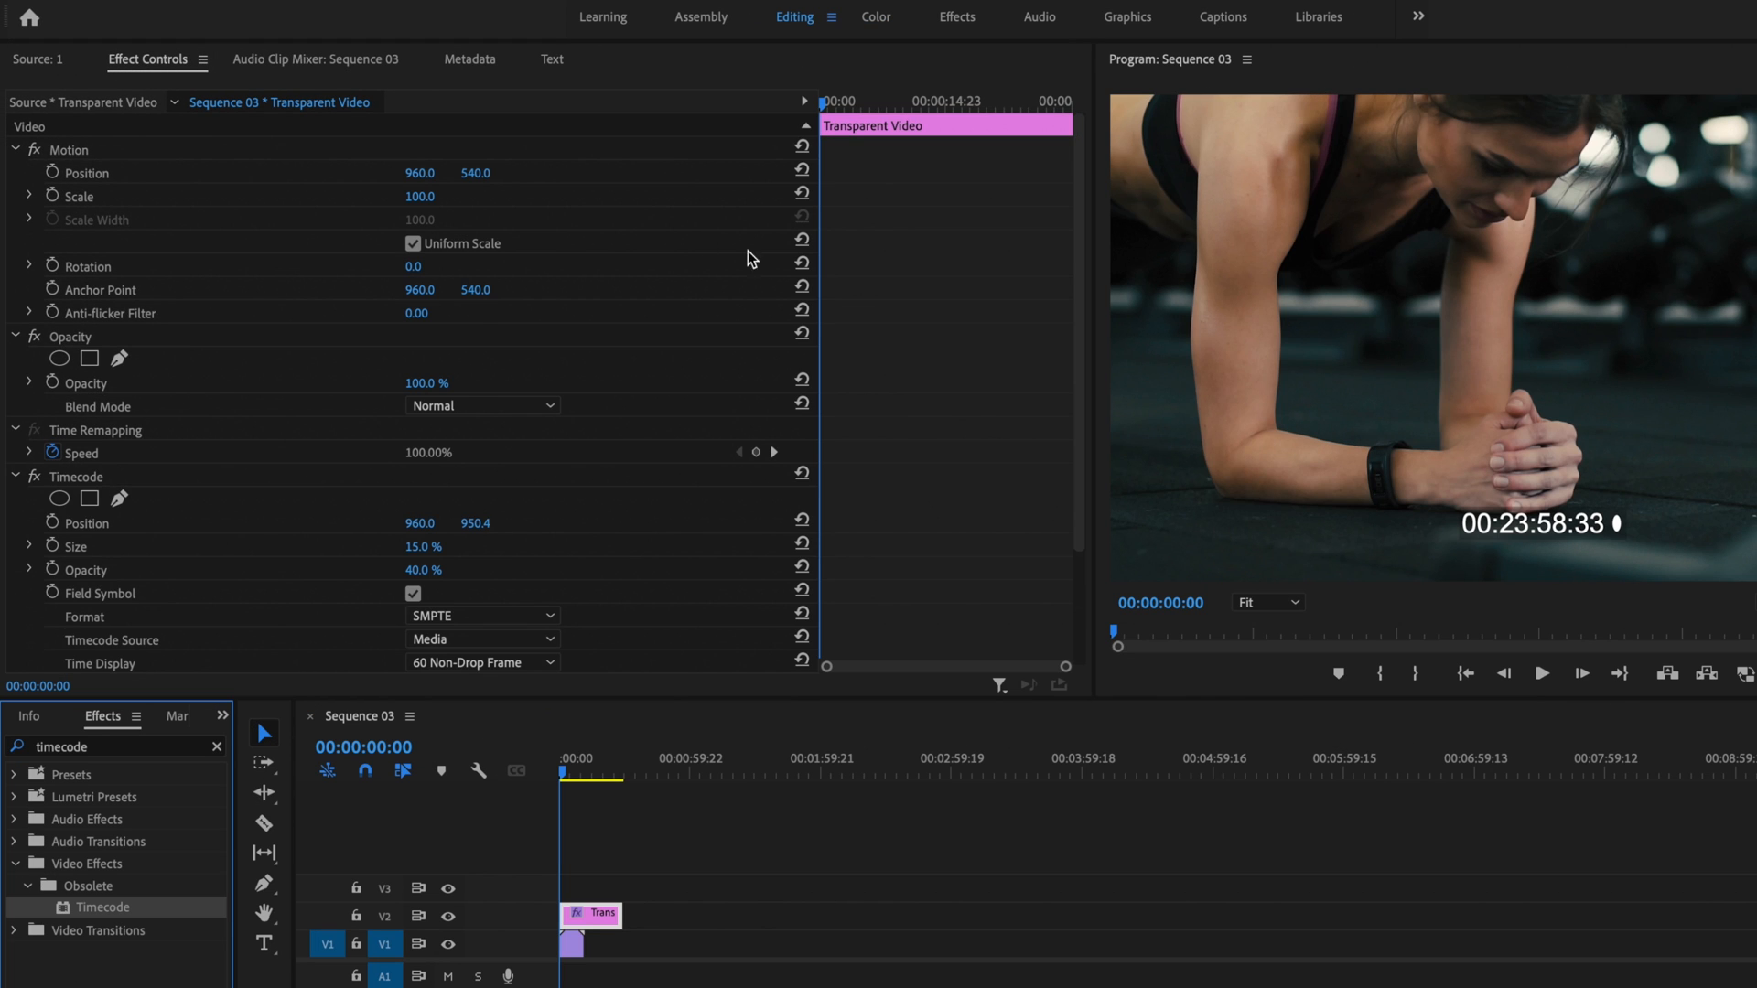
Set Timecode to no field symbol, Generate source, 24-frame display and 0% background opacity.
scroll("down", 3)
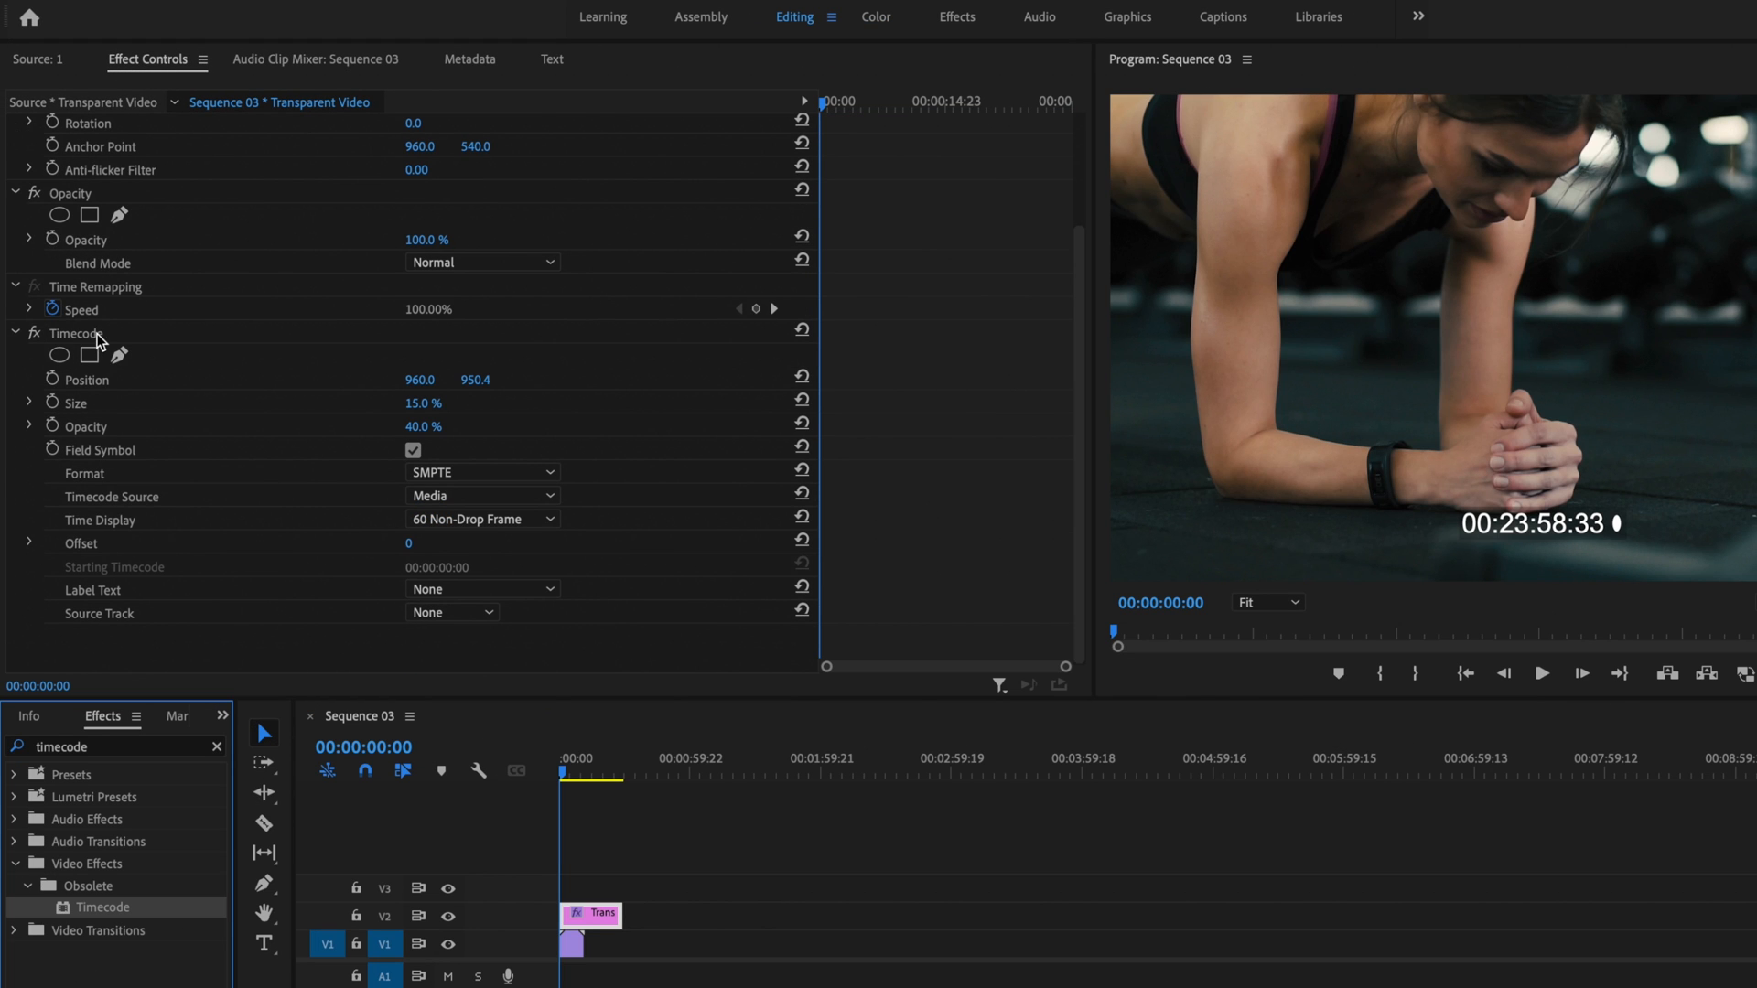
mouse_move(1000, 521)
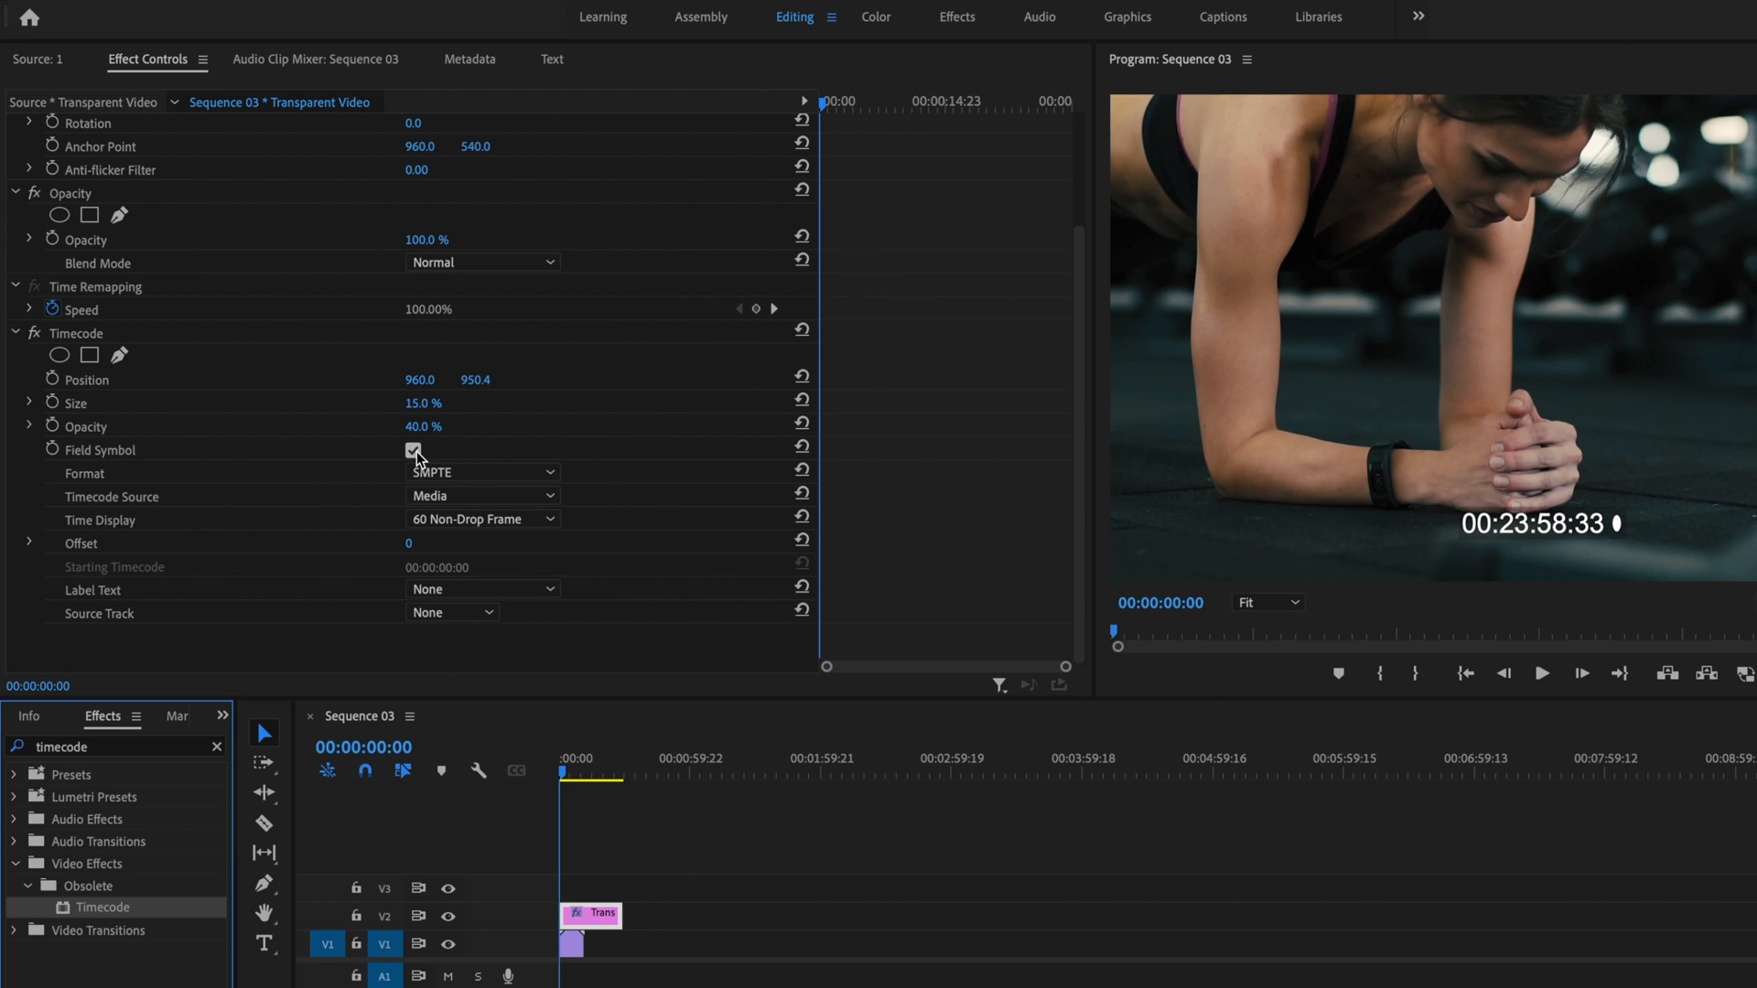
left_click(412, 450)
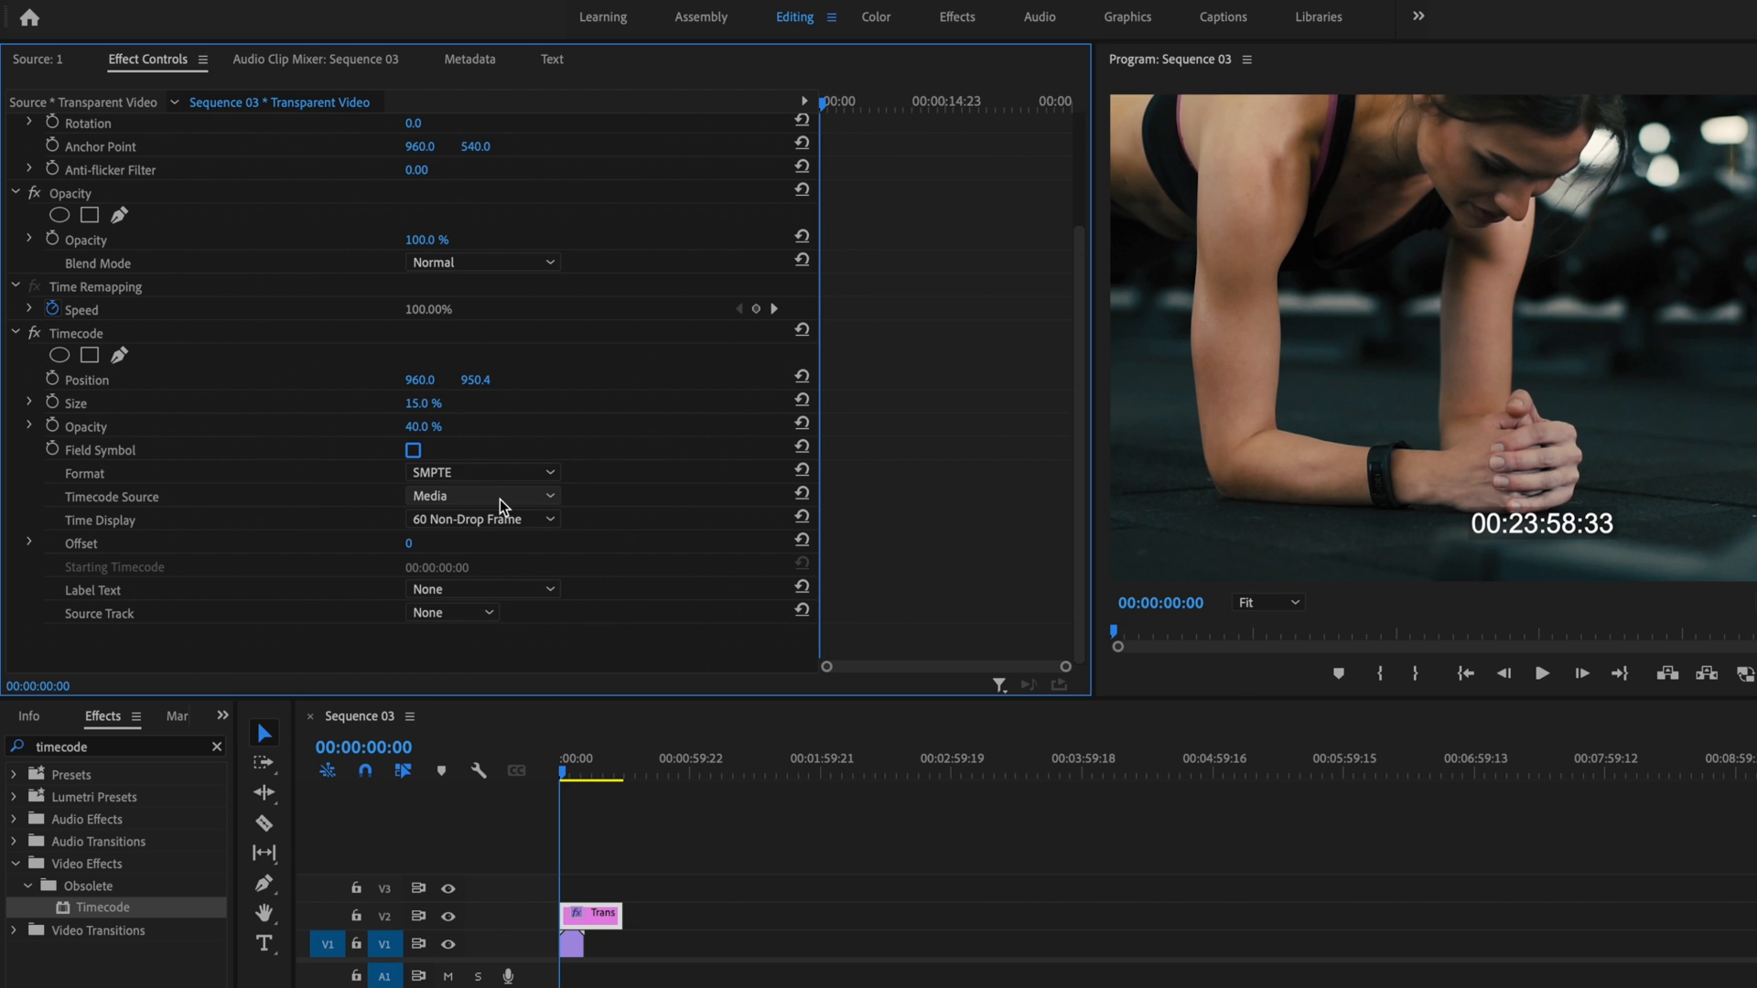
left_click(482, 495)
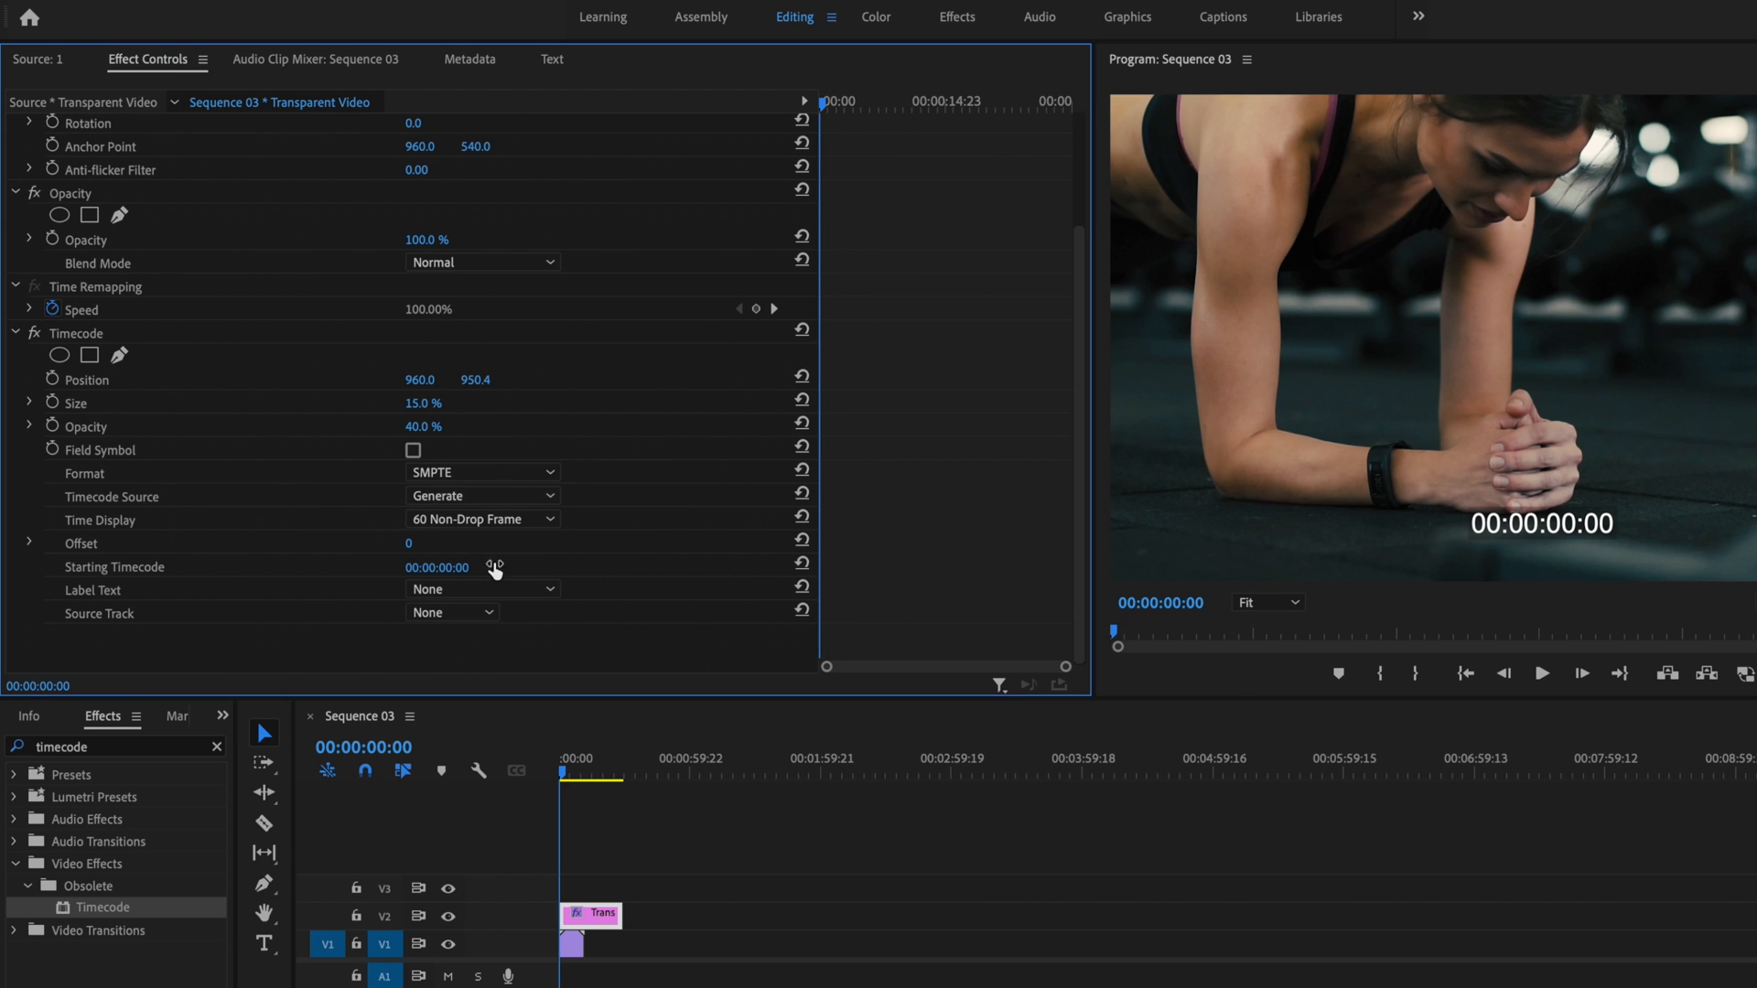
mouse_move(1235, 549)
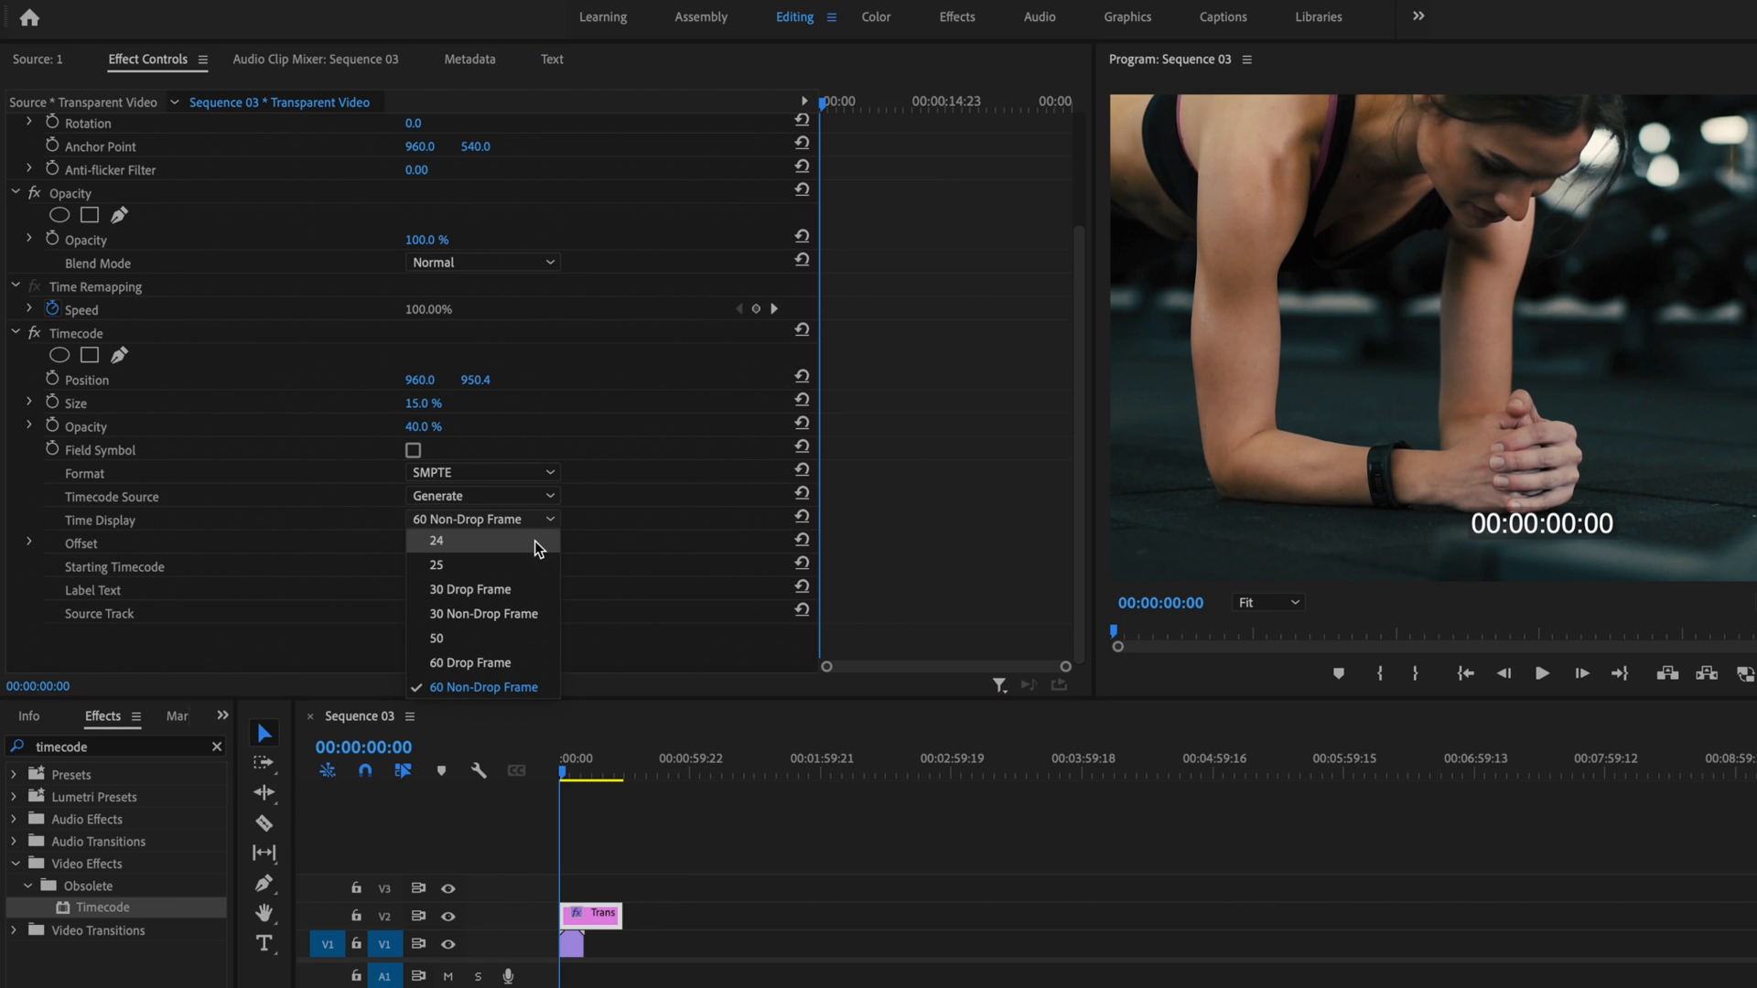
left_click(436, 541)
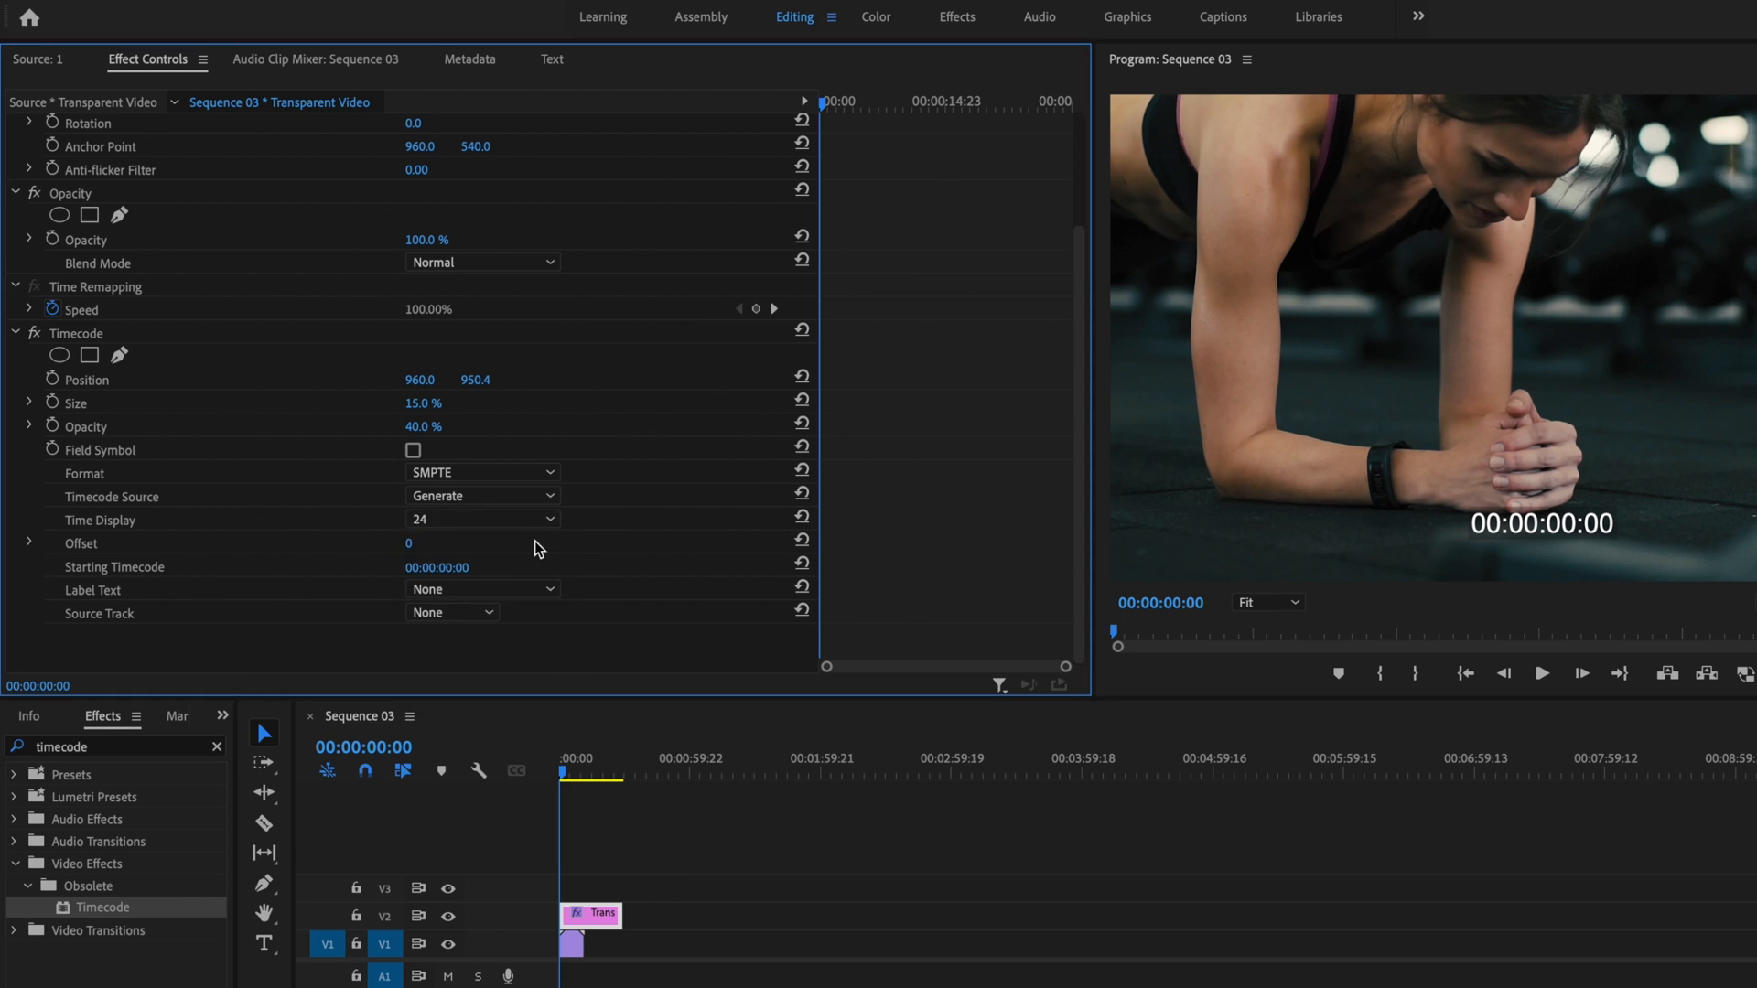
mouse_move(431, 425)
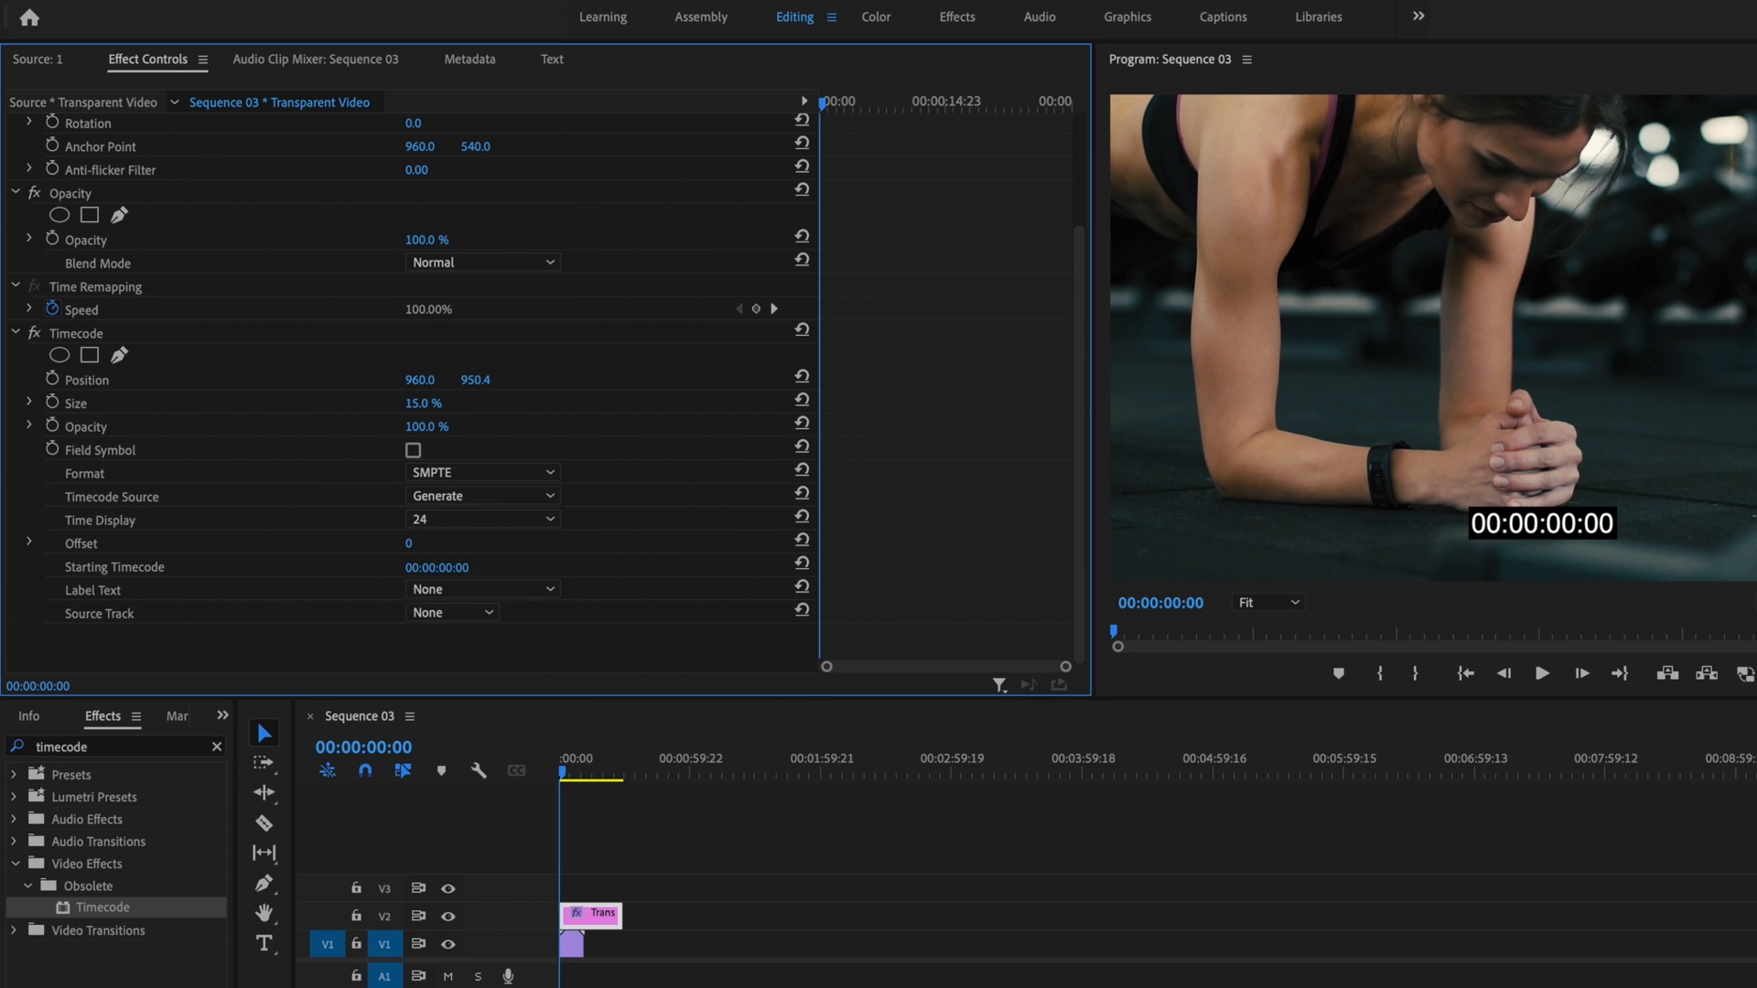
mouse_move(1460, 550)
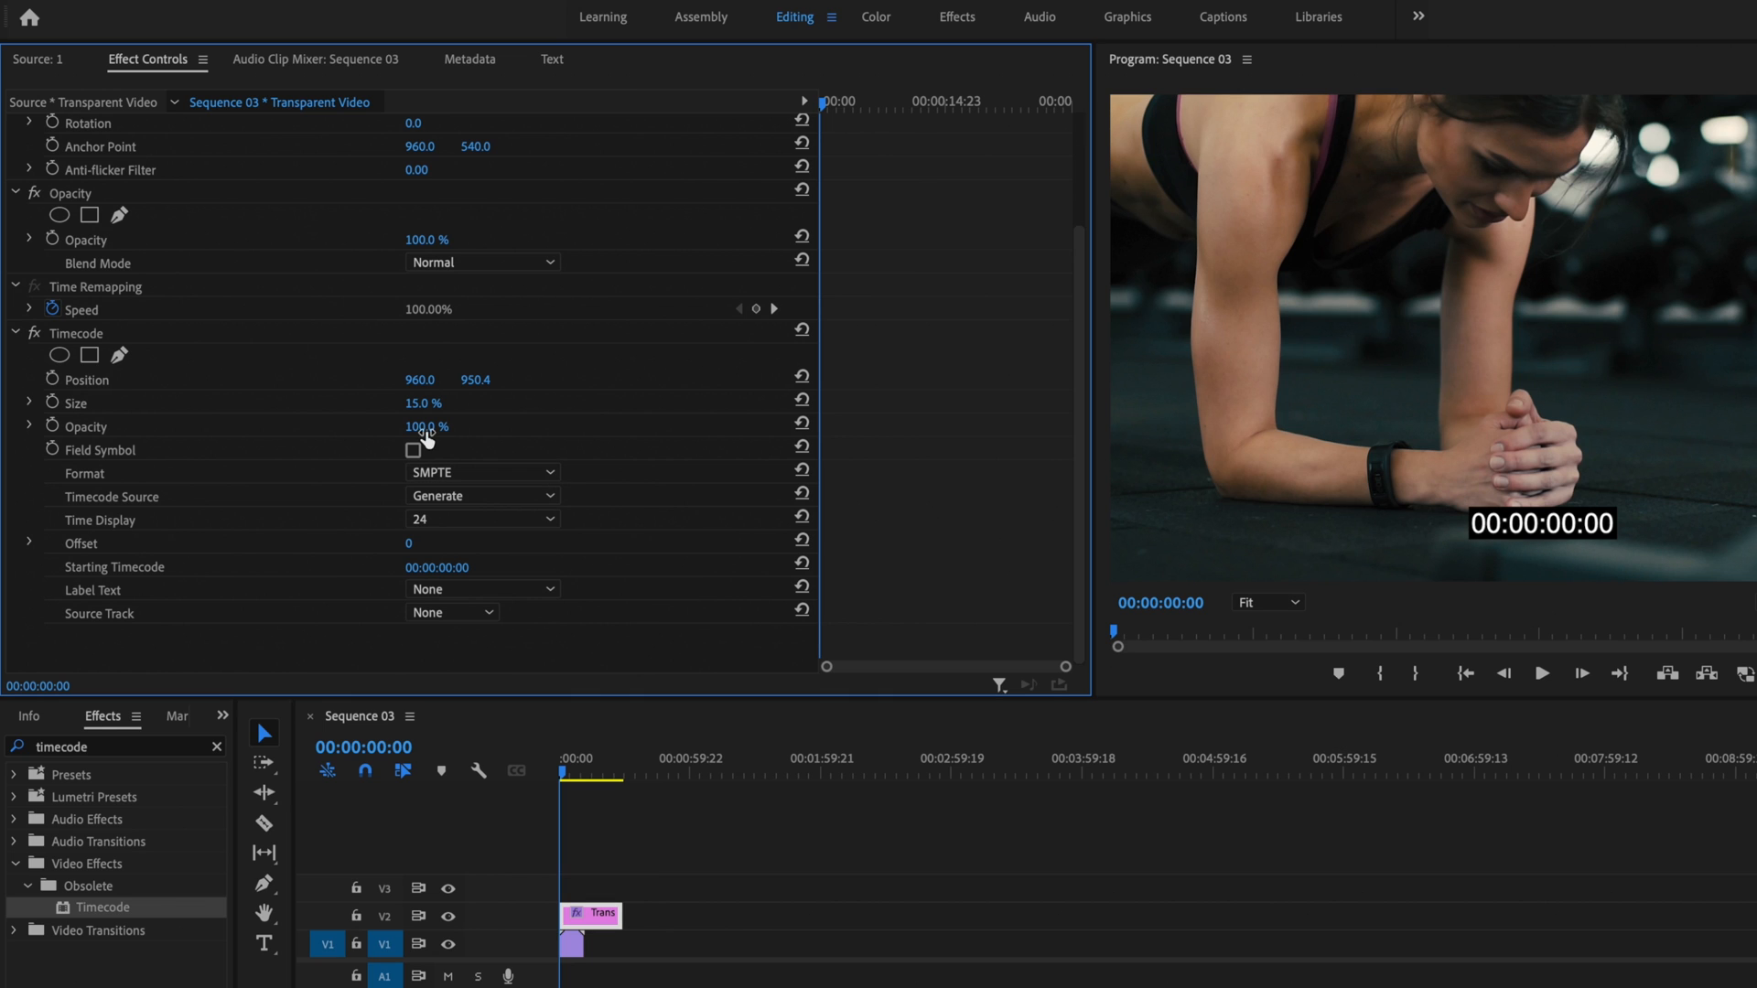
left_click_drag(427, 426, 409, 425)
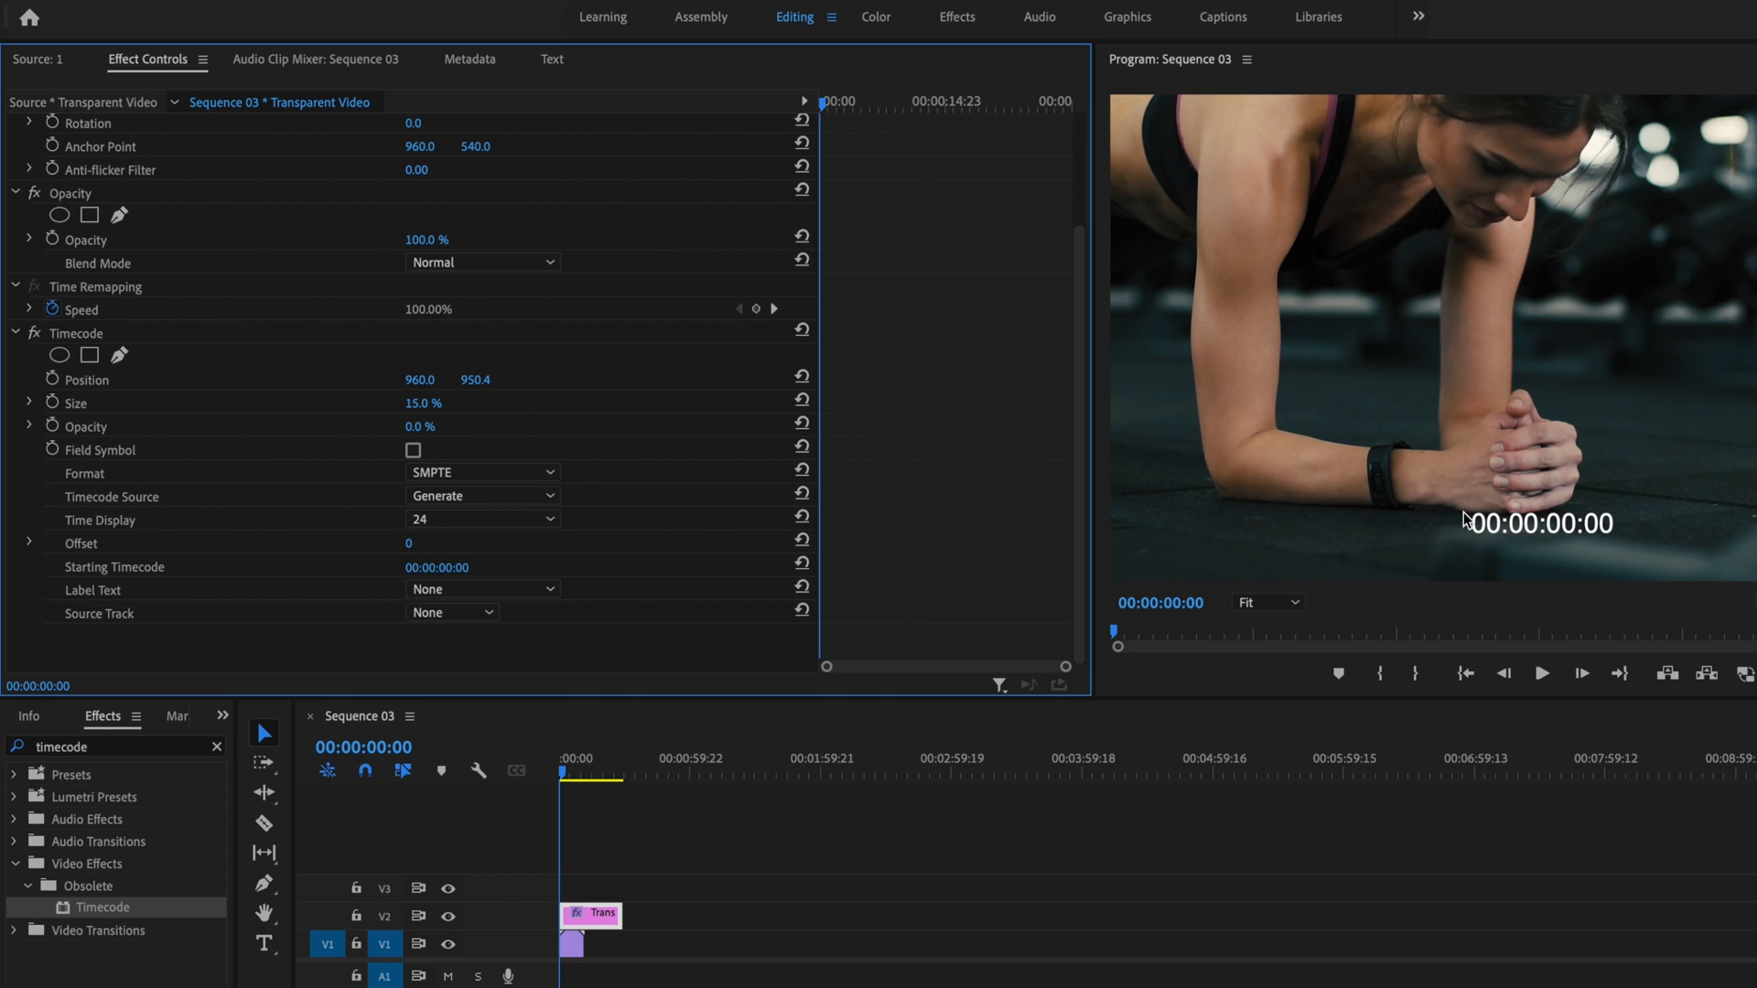
mouse_move(605, 493)
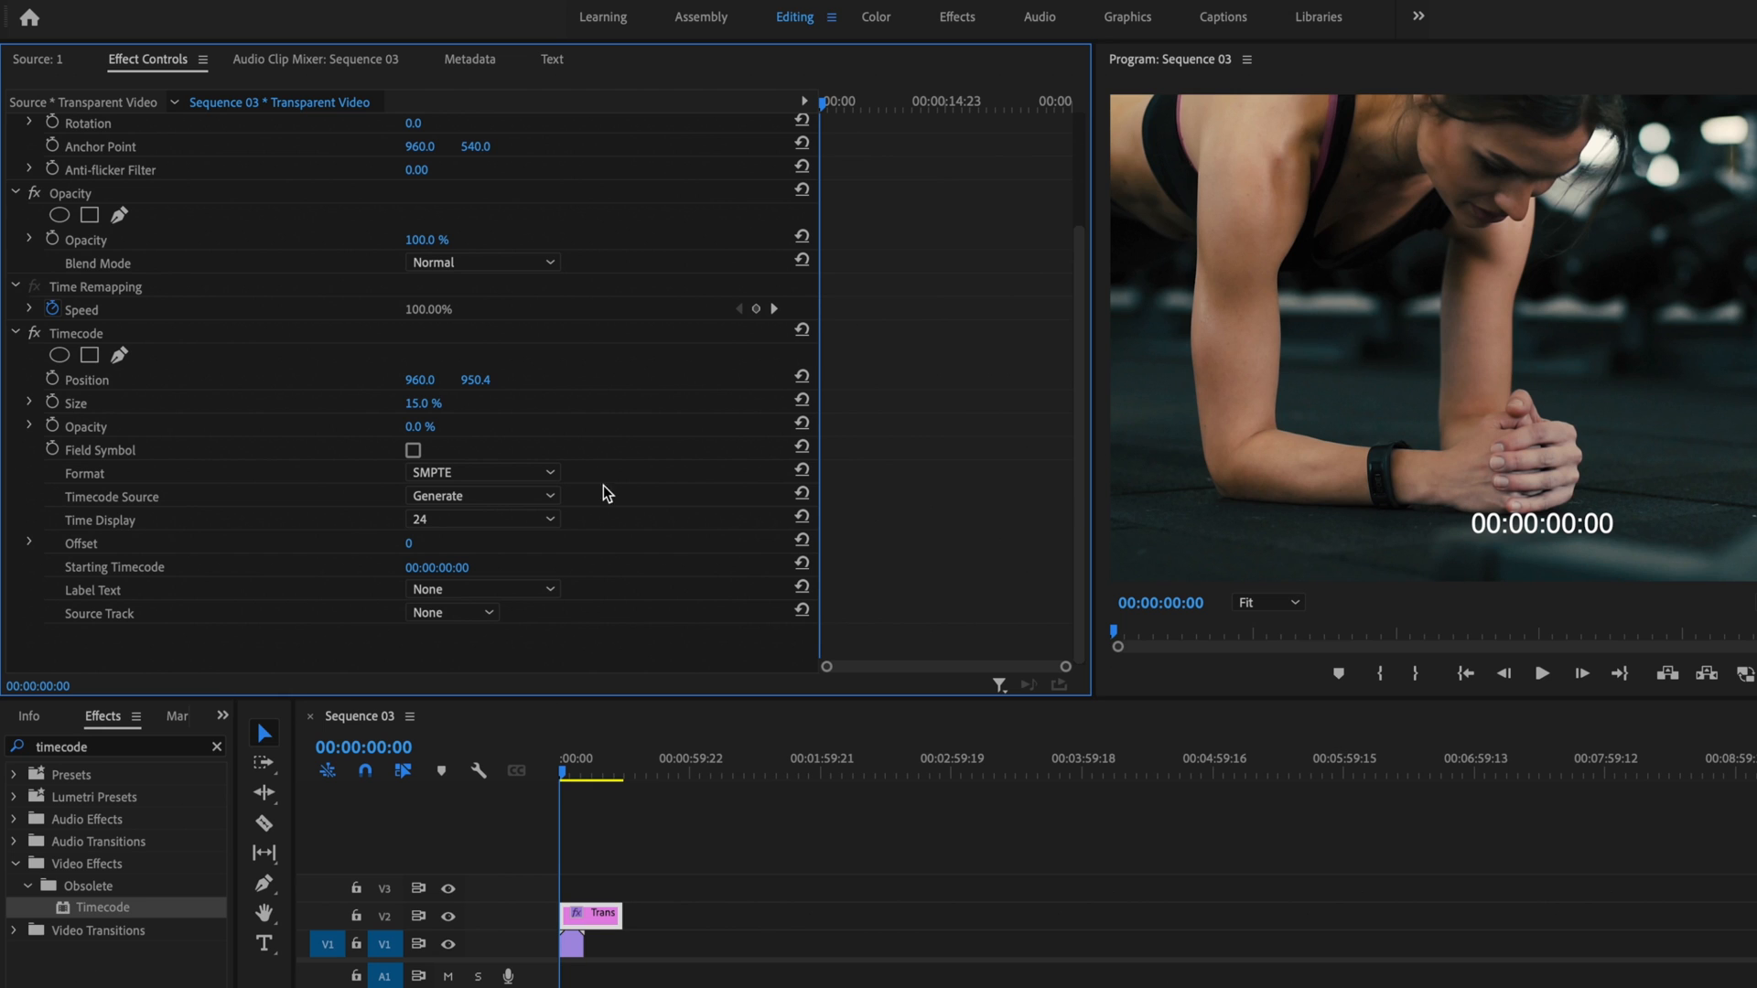
mouse_move(579, 453)
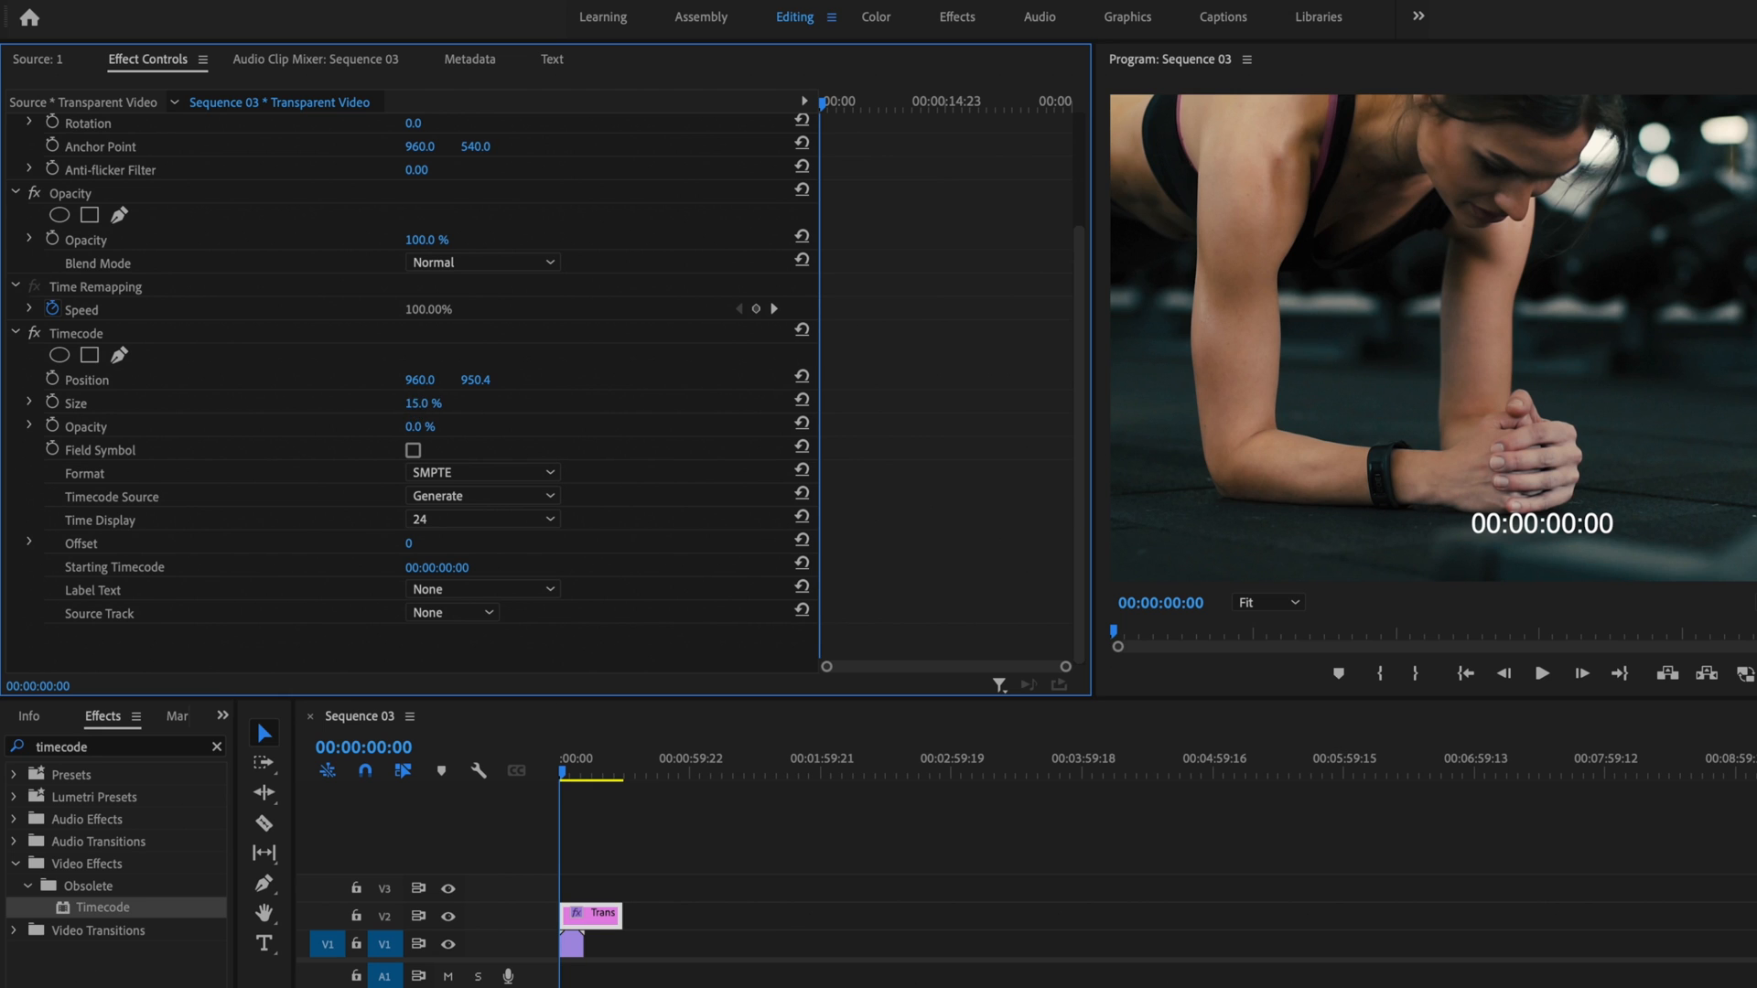
Enlarge the timecode readout to 37.5% size near the bottom of the frame.
left_click_drag(414, 403, 443, 403)
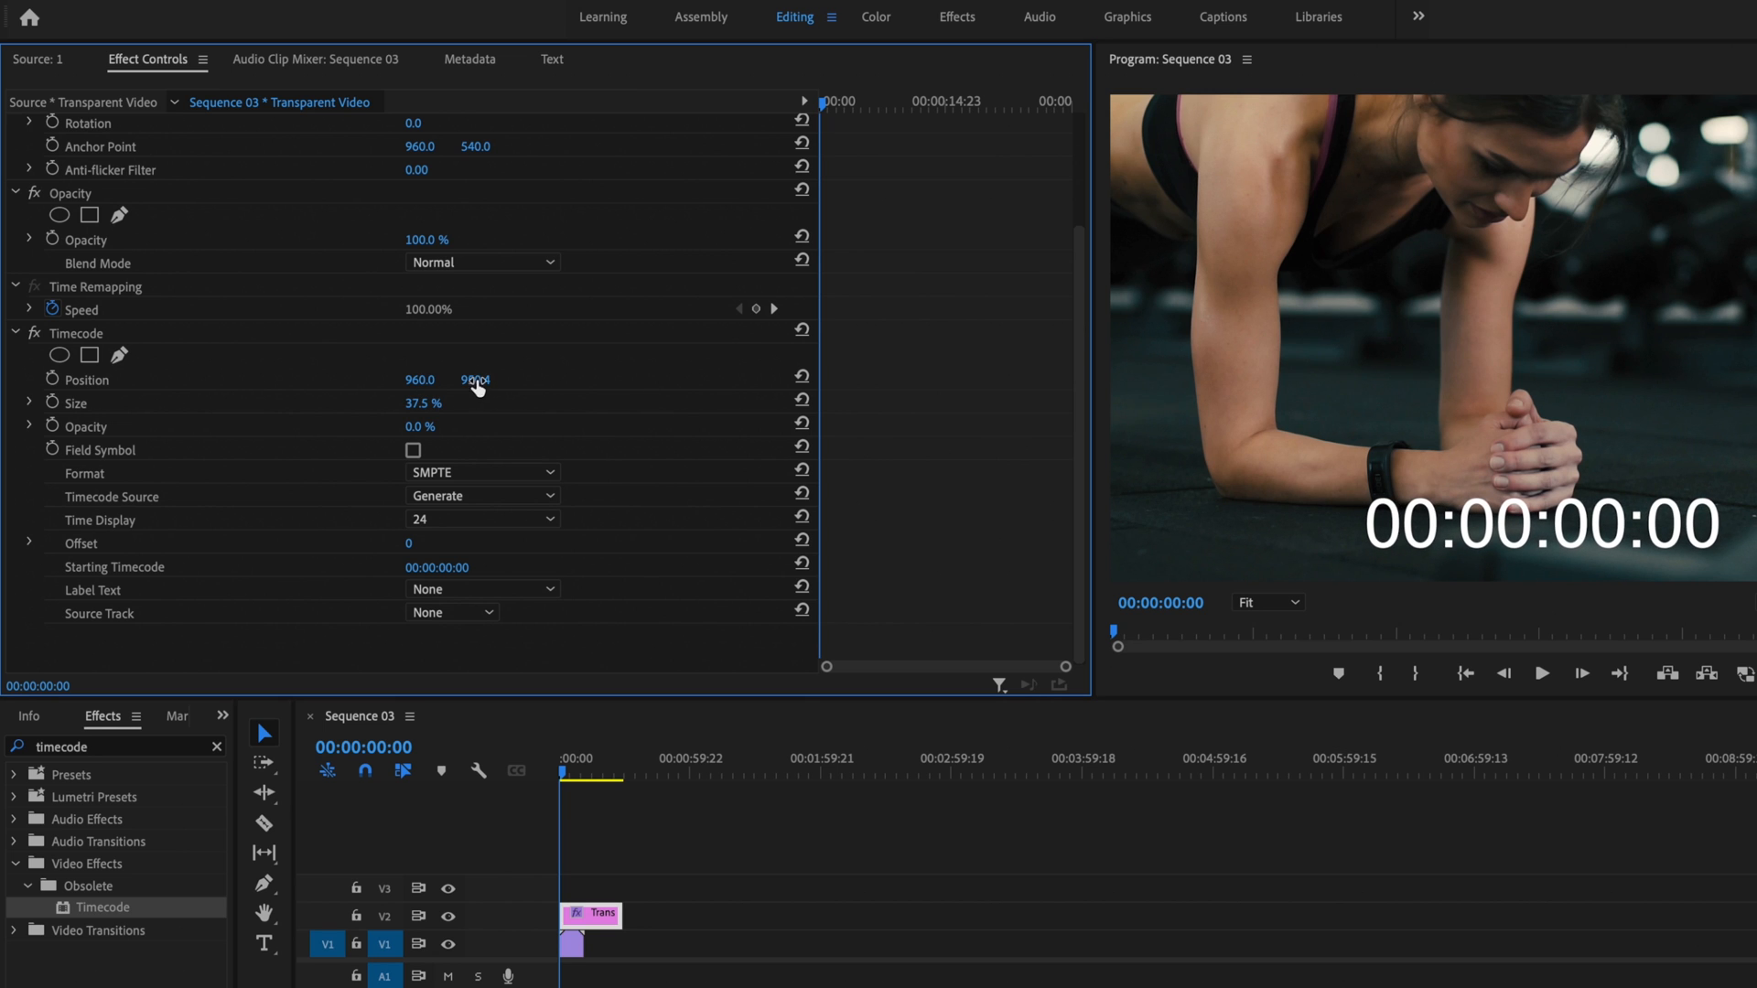
left_click_drag(474, 379, 474, 379)
type("950.4")
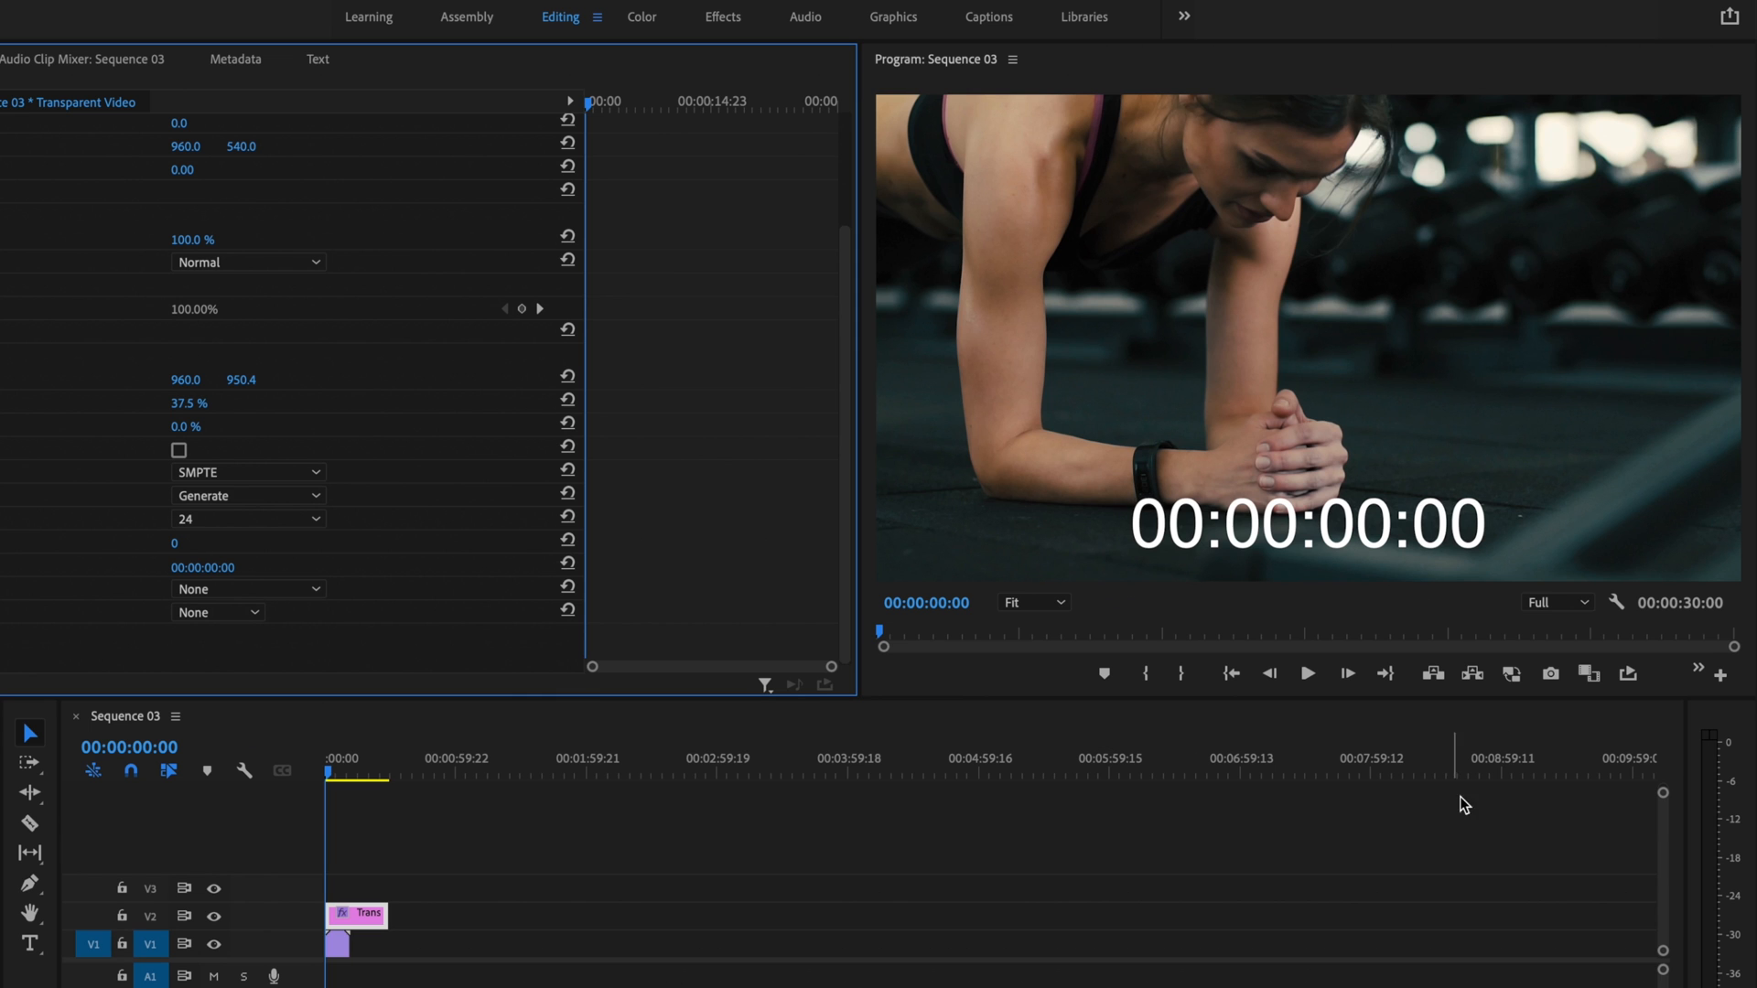
mouse_move(644, 630)
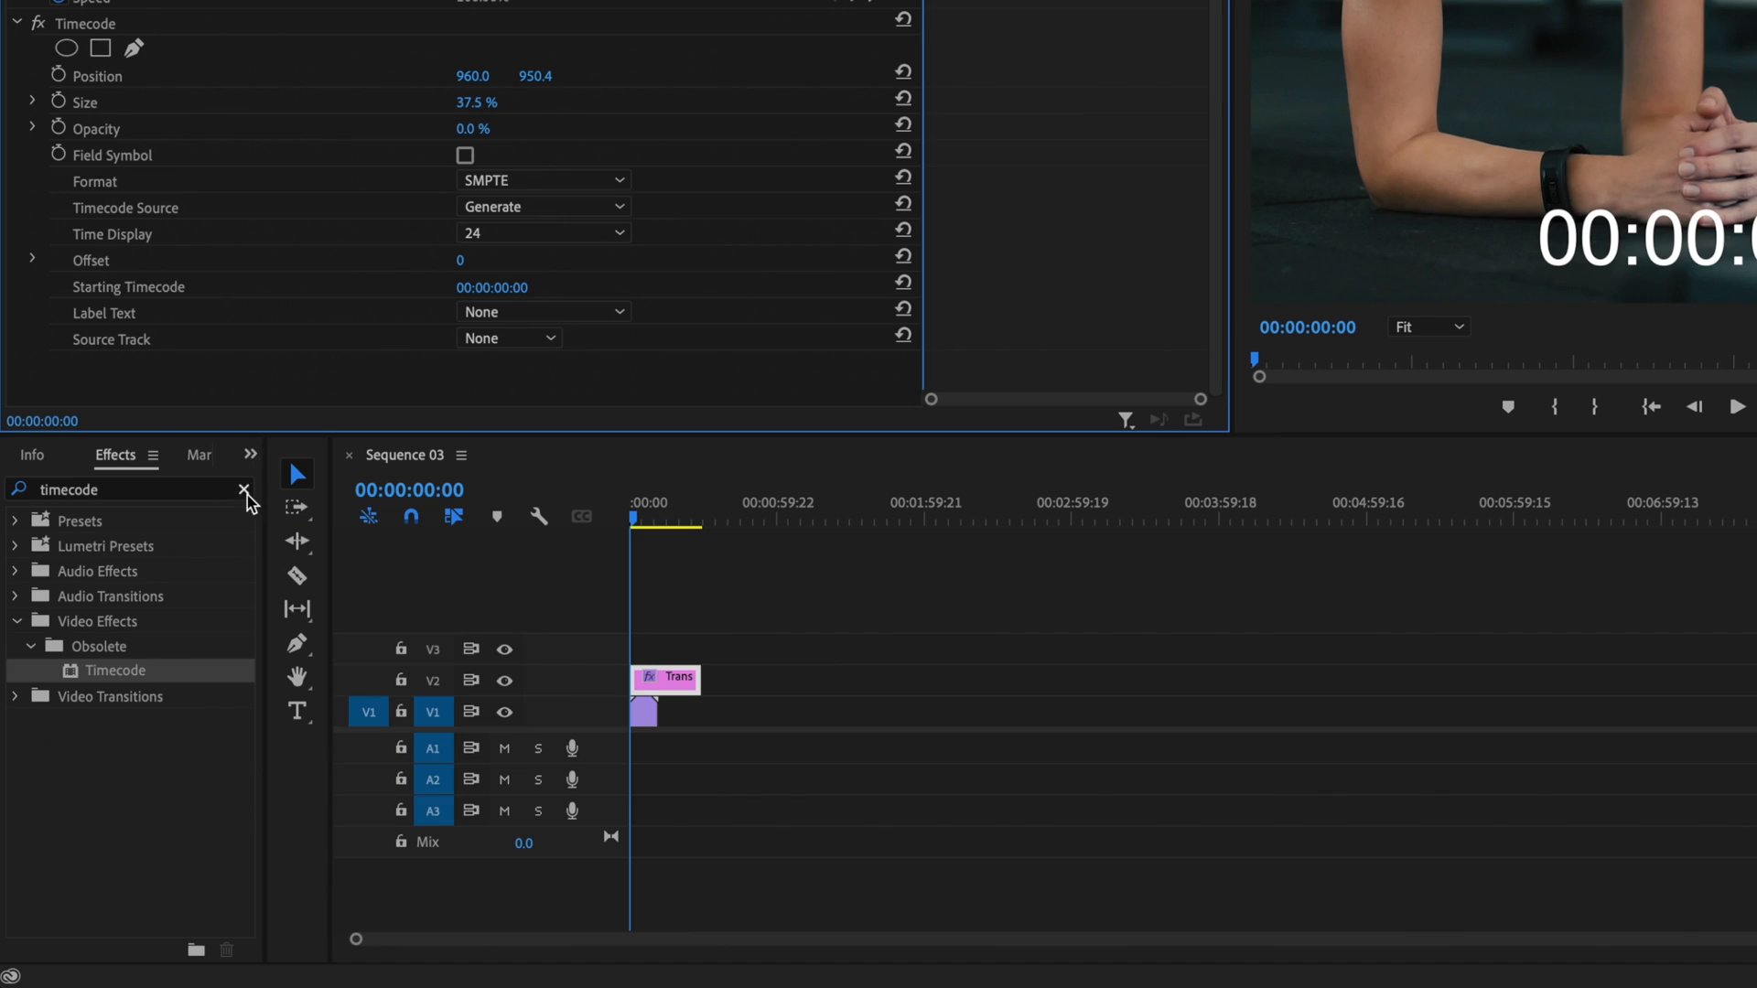
Apply the Crop effect and crop off the hours and frames so only minutes and seconds show.
type("cro")
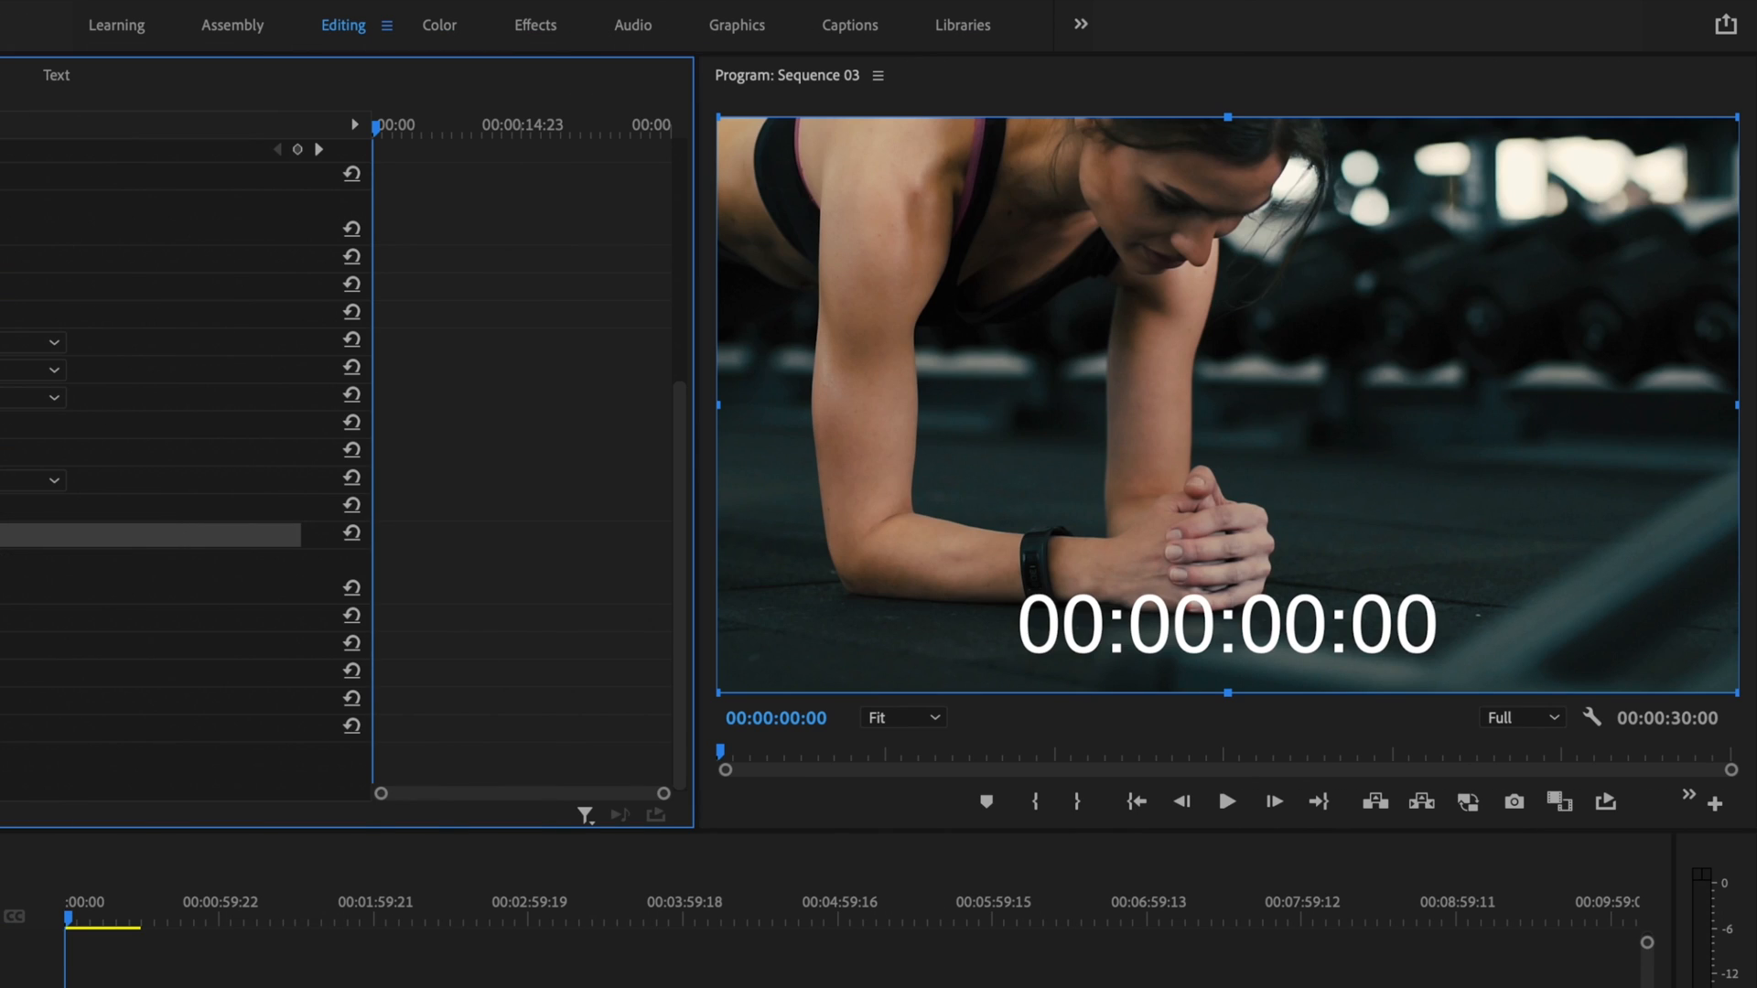
mouse_move(1701, 634)
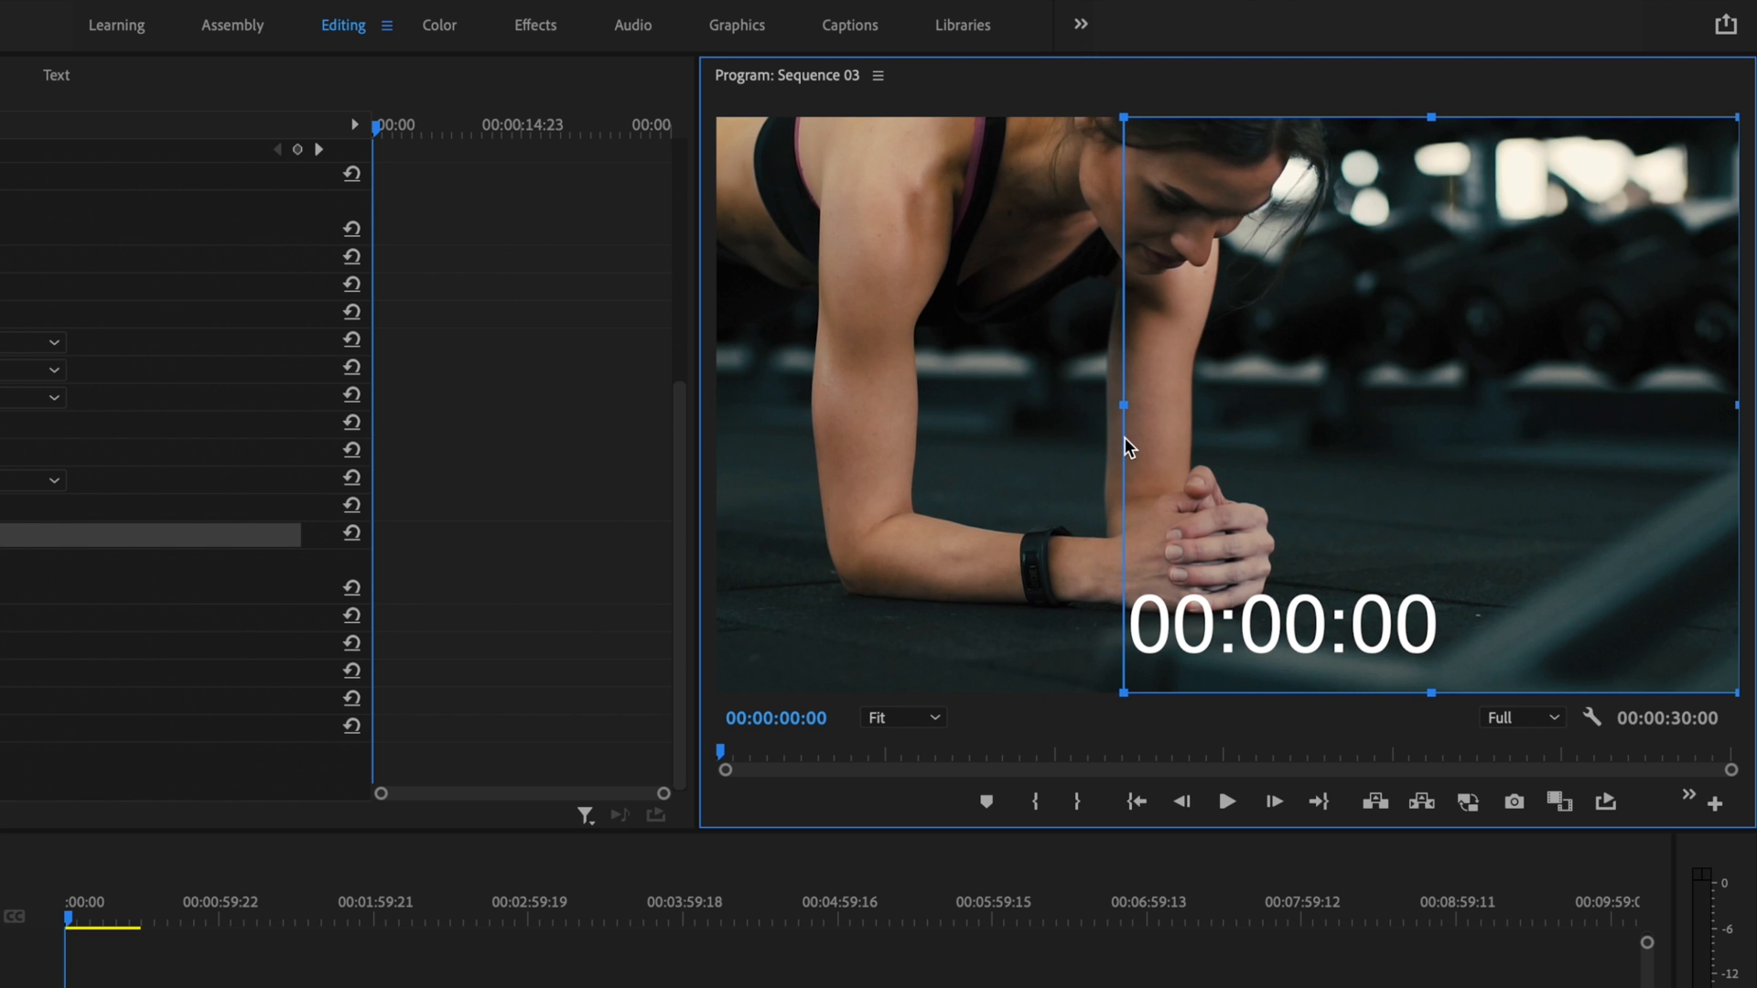
left_click_drag(1428, 405, 1523, 404)
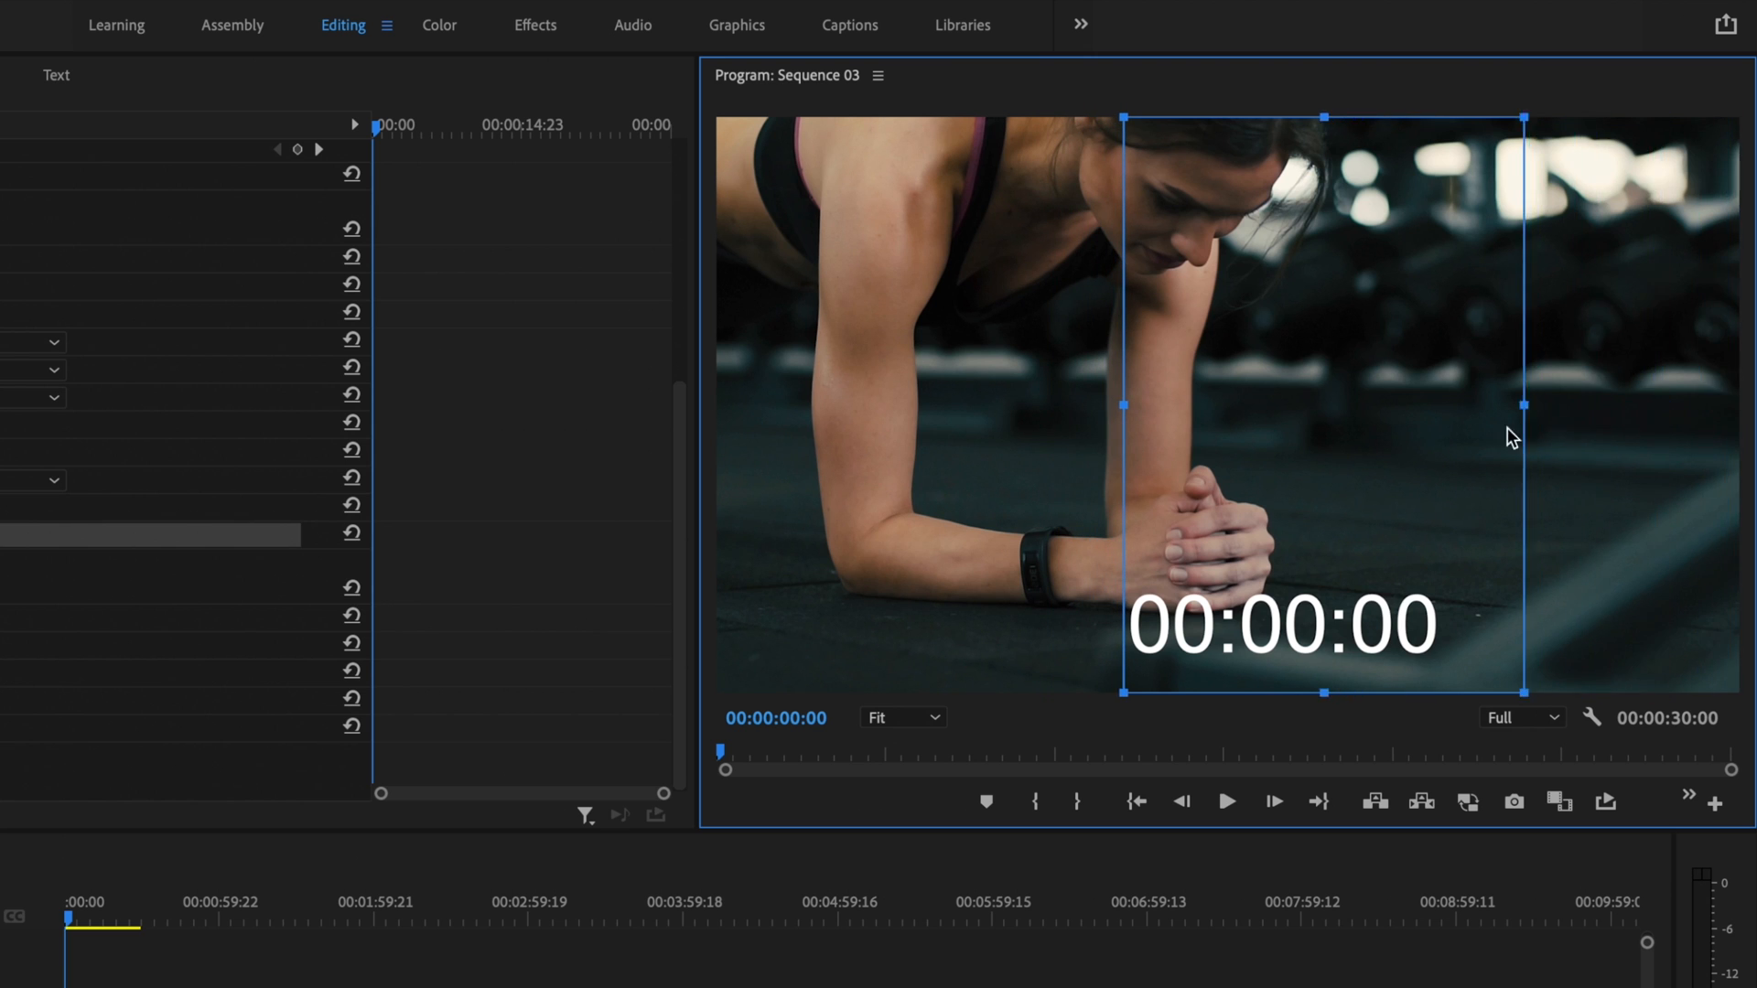
left_click_drag(1524, 404, 1333, 404)
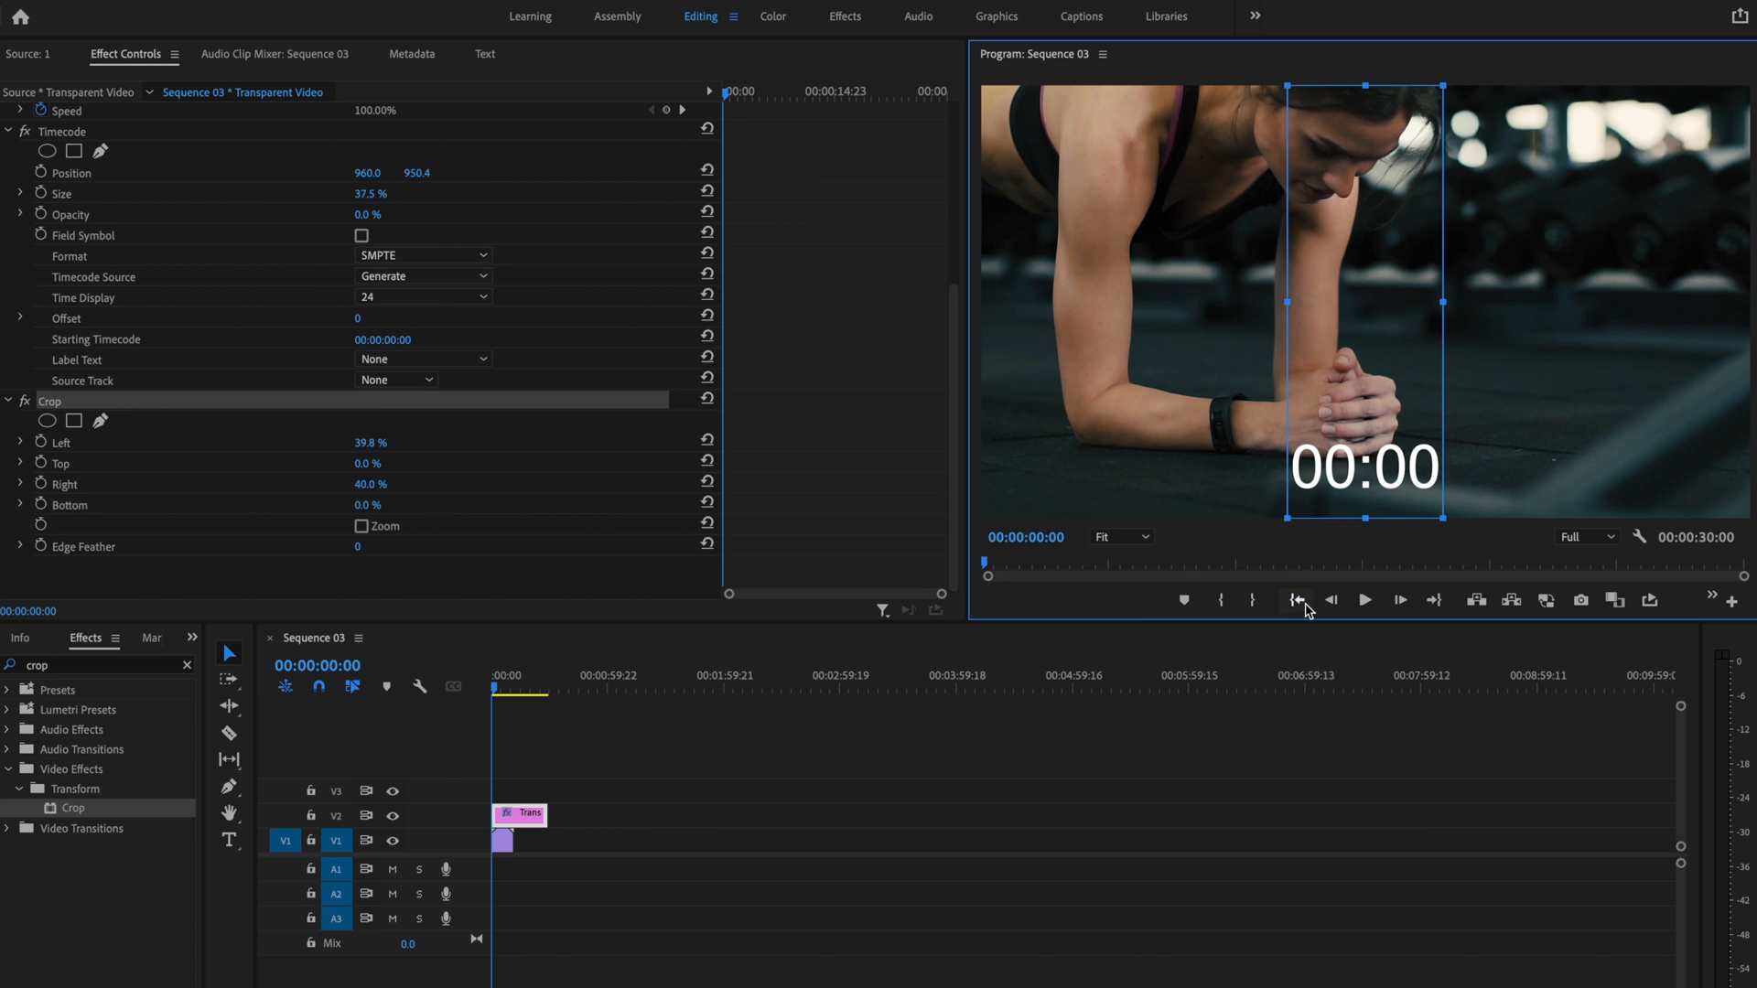
left_click(1398, 600)
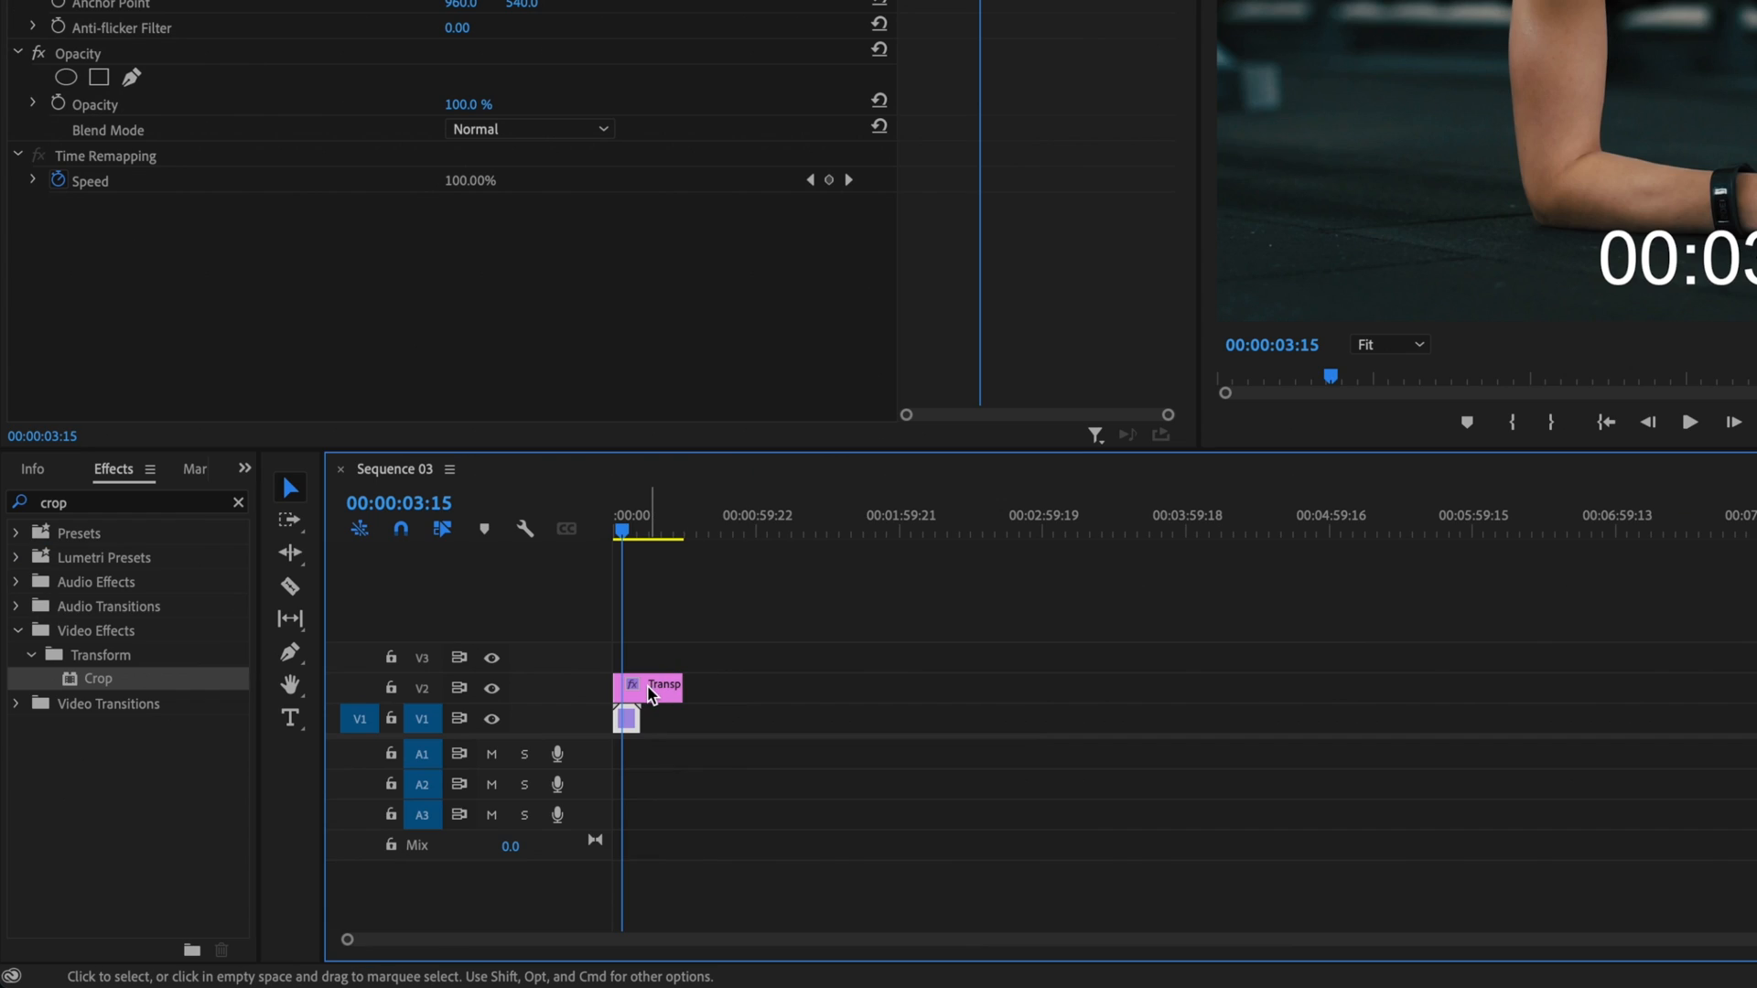
Nest the timecode clip into its own sequence, Nested Sequence 05.
right_click(653, 687)
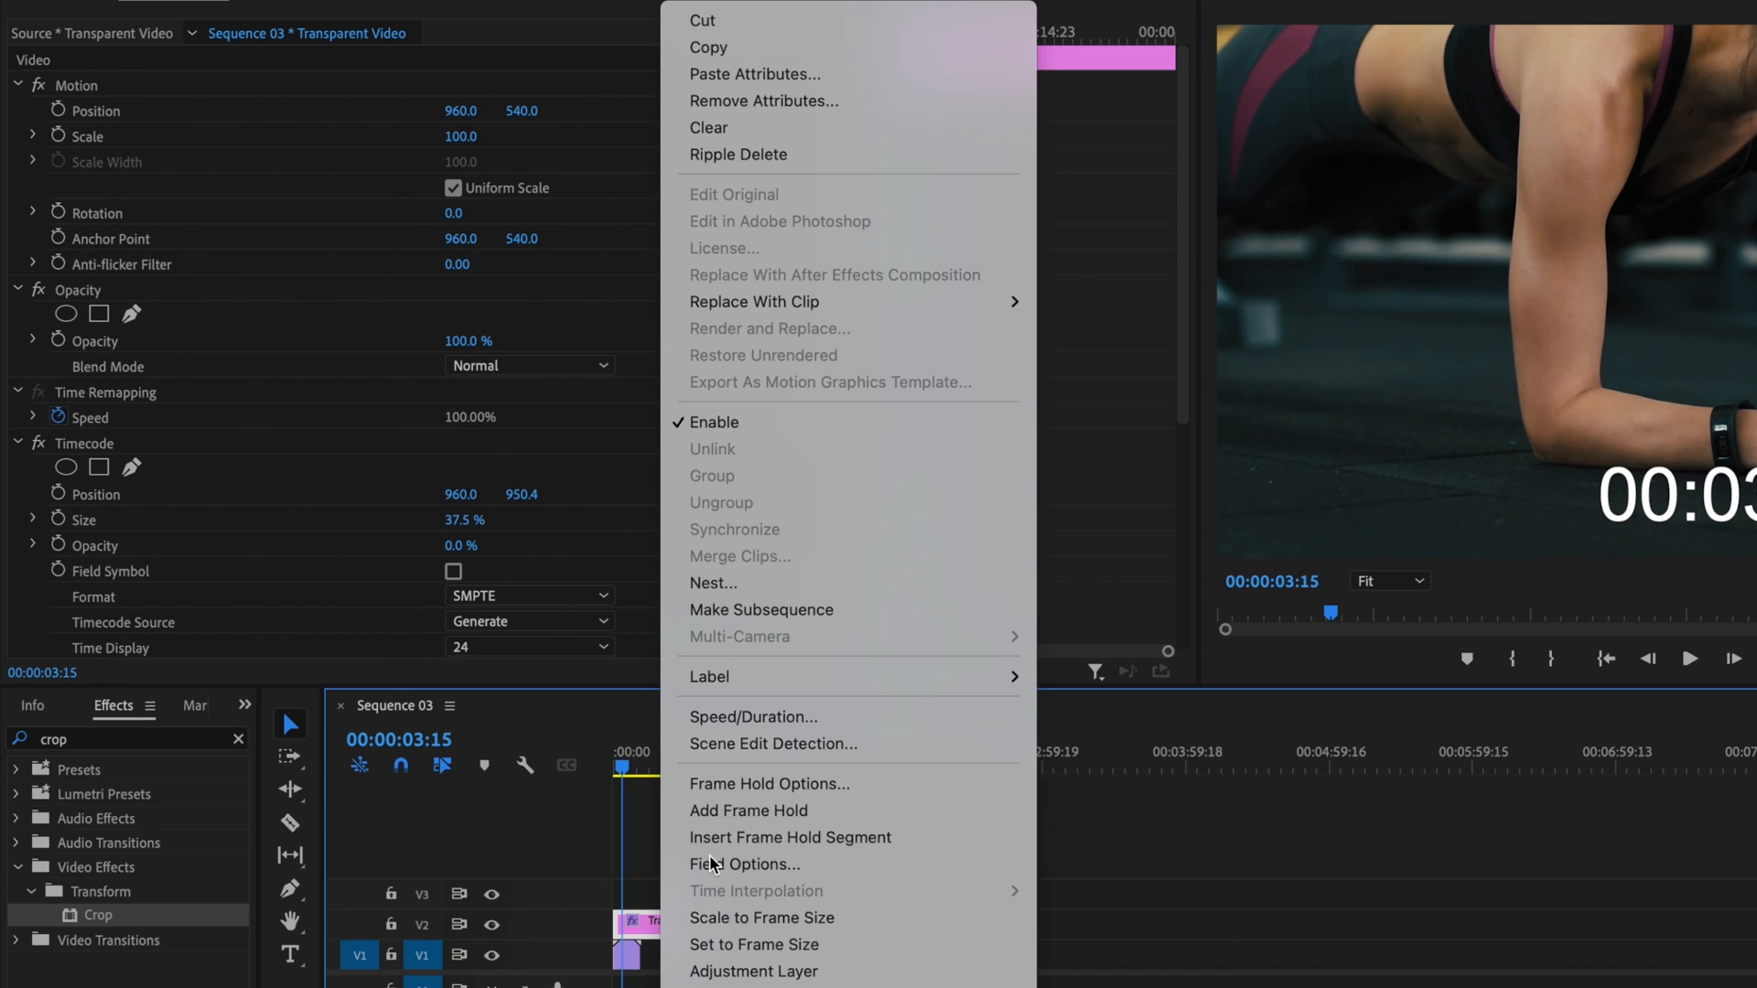
left_click(713, 583)
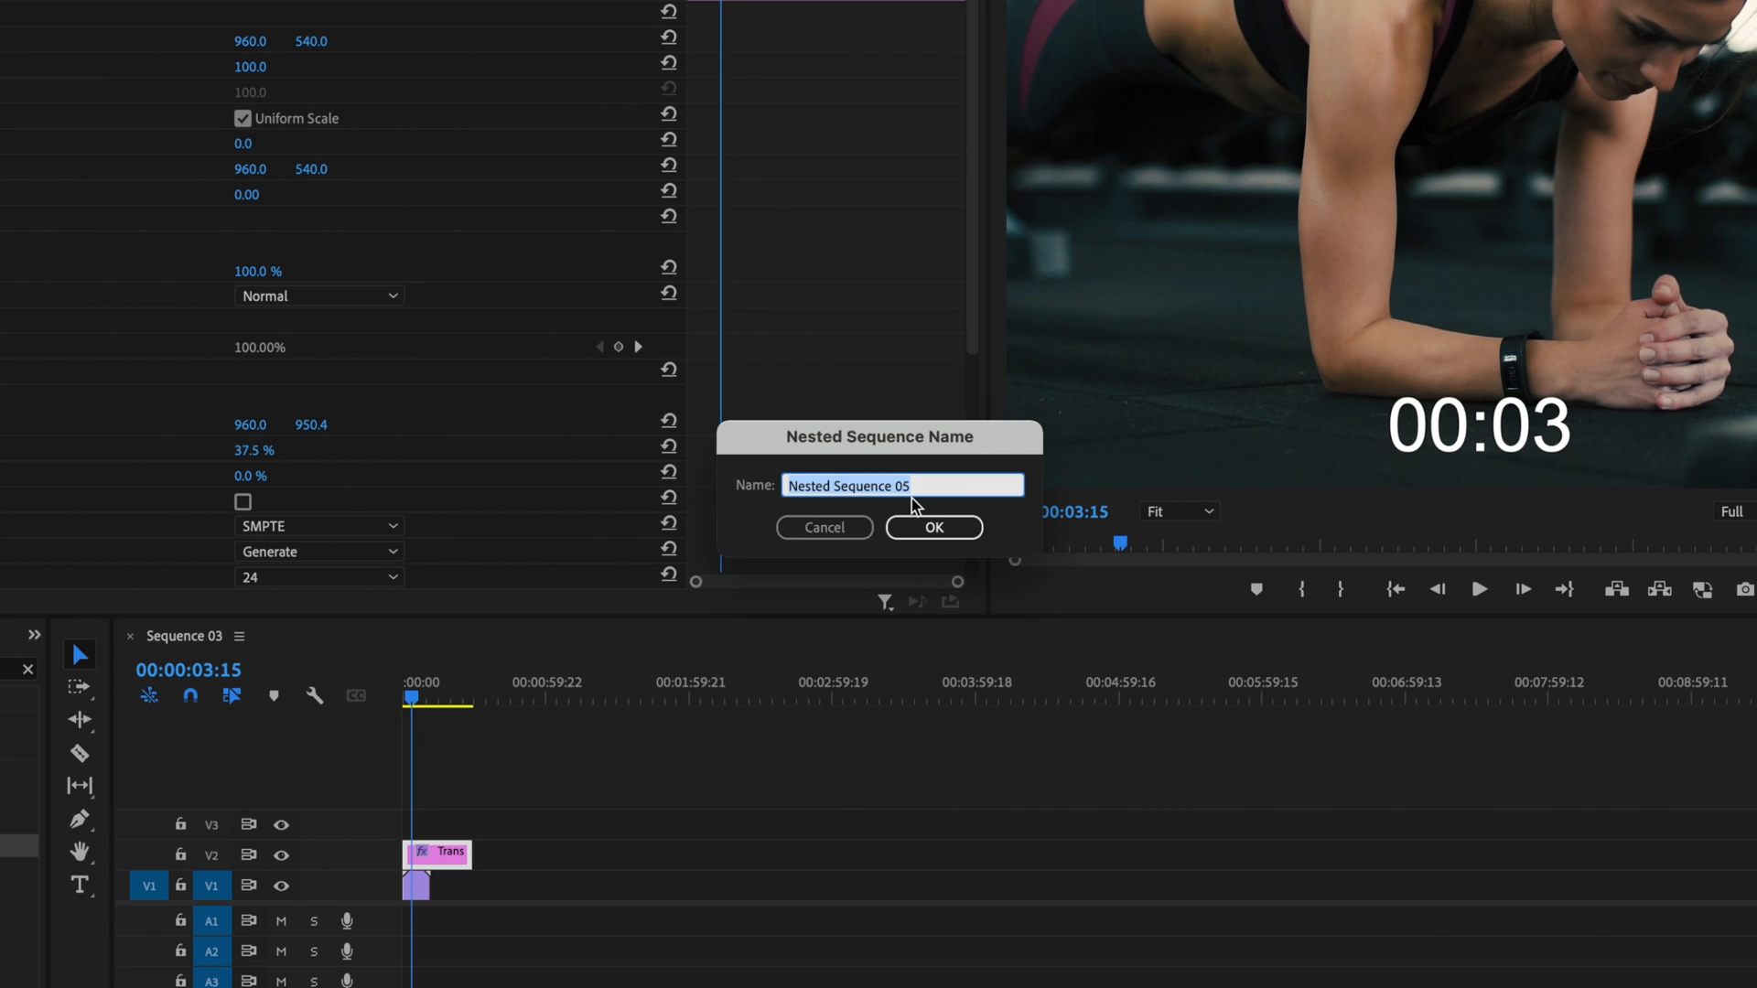
left_click(932, 528)
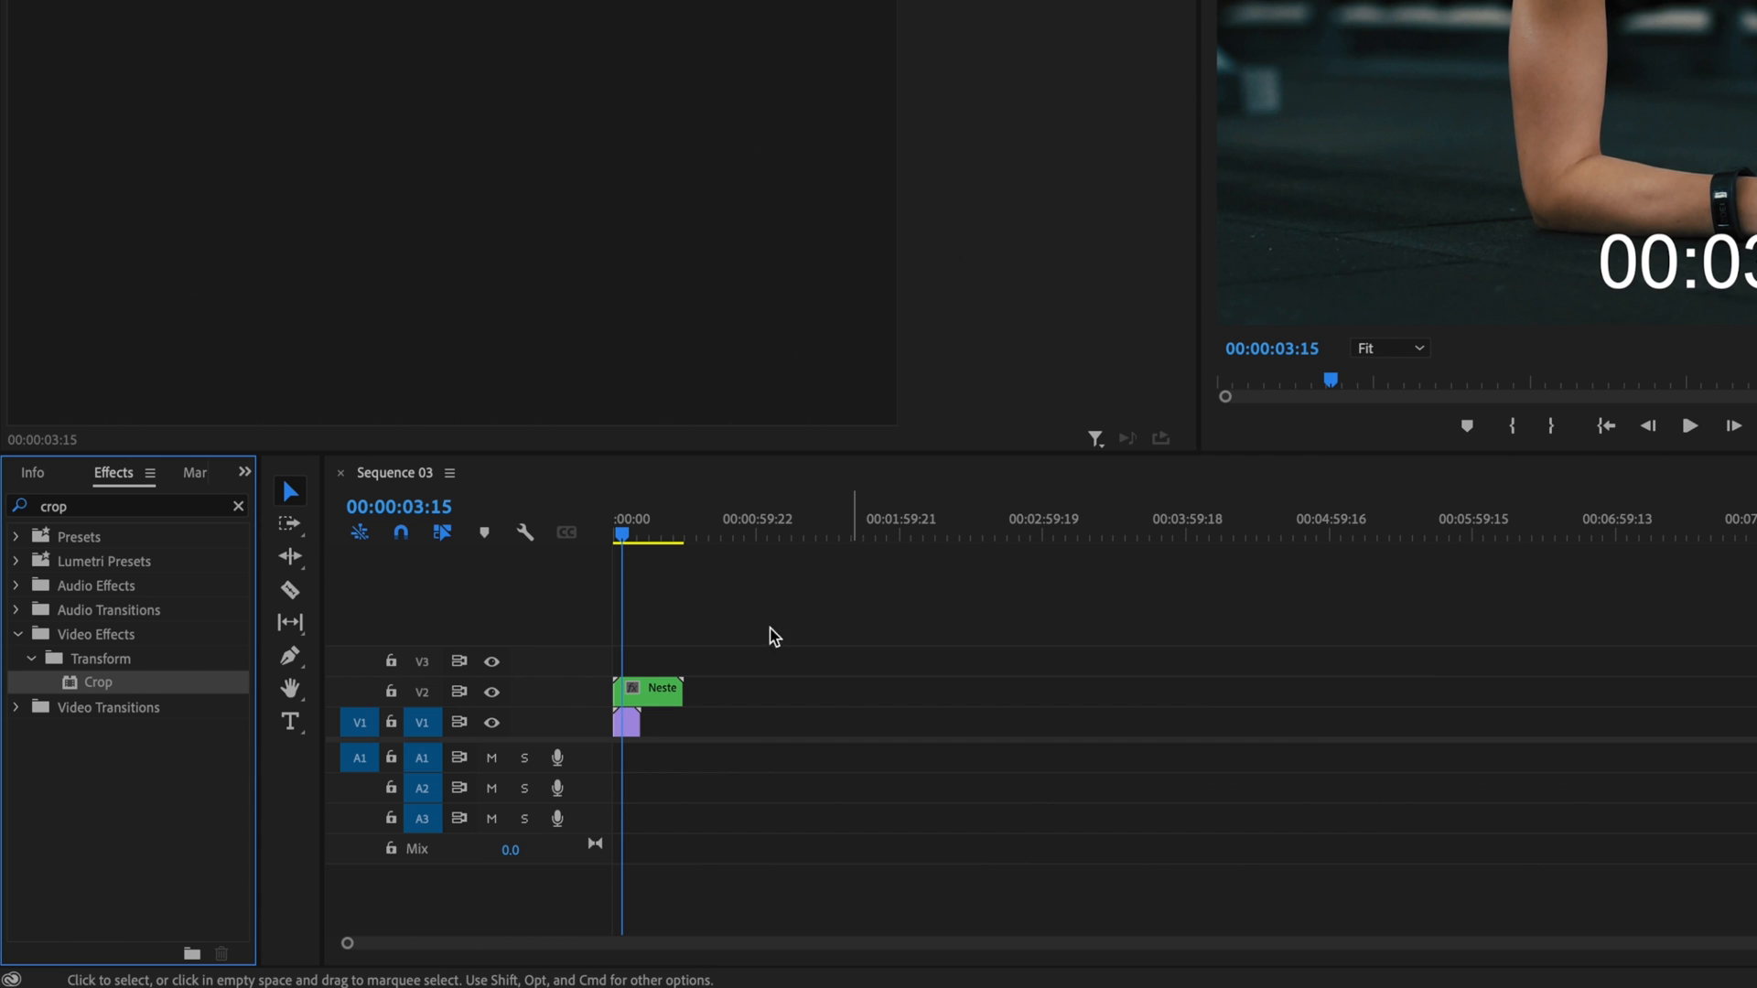
Enable Reverse Speed in Speed/Duration so the nested timer counts down from 00:29.
right_click(648, 690)
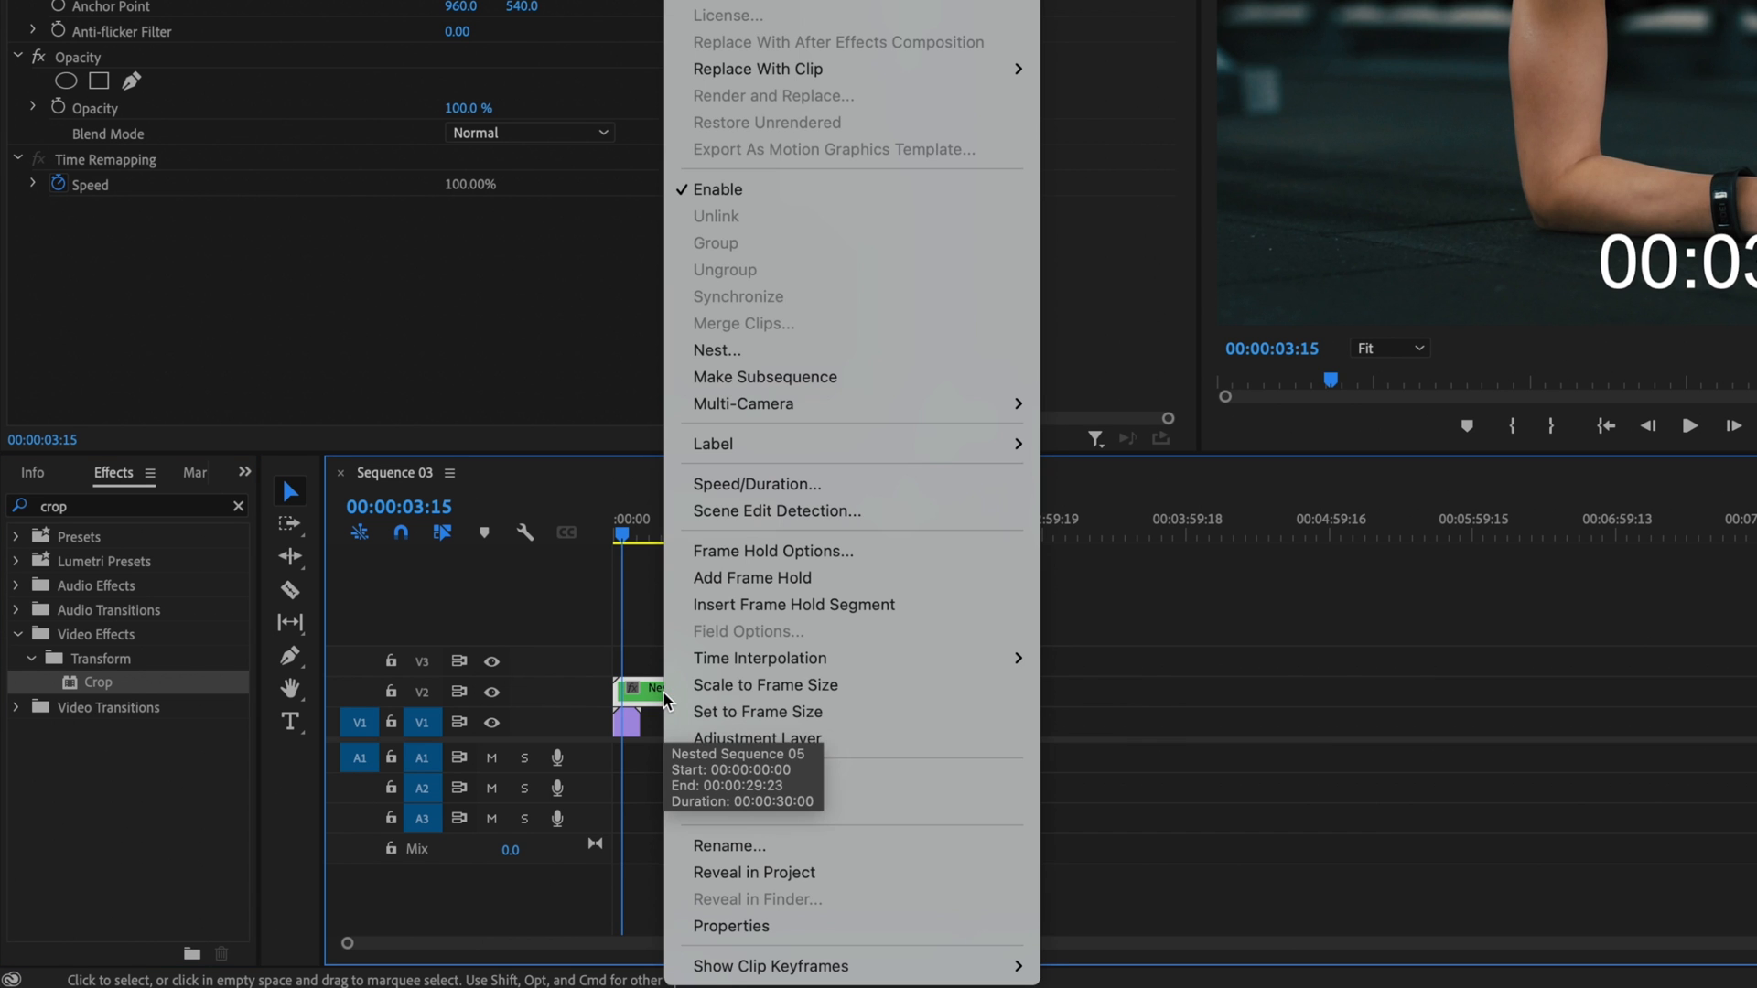
left_click(756, 484)
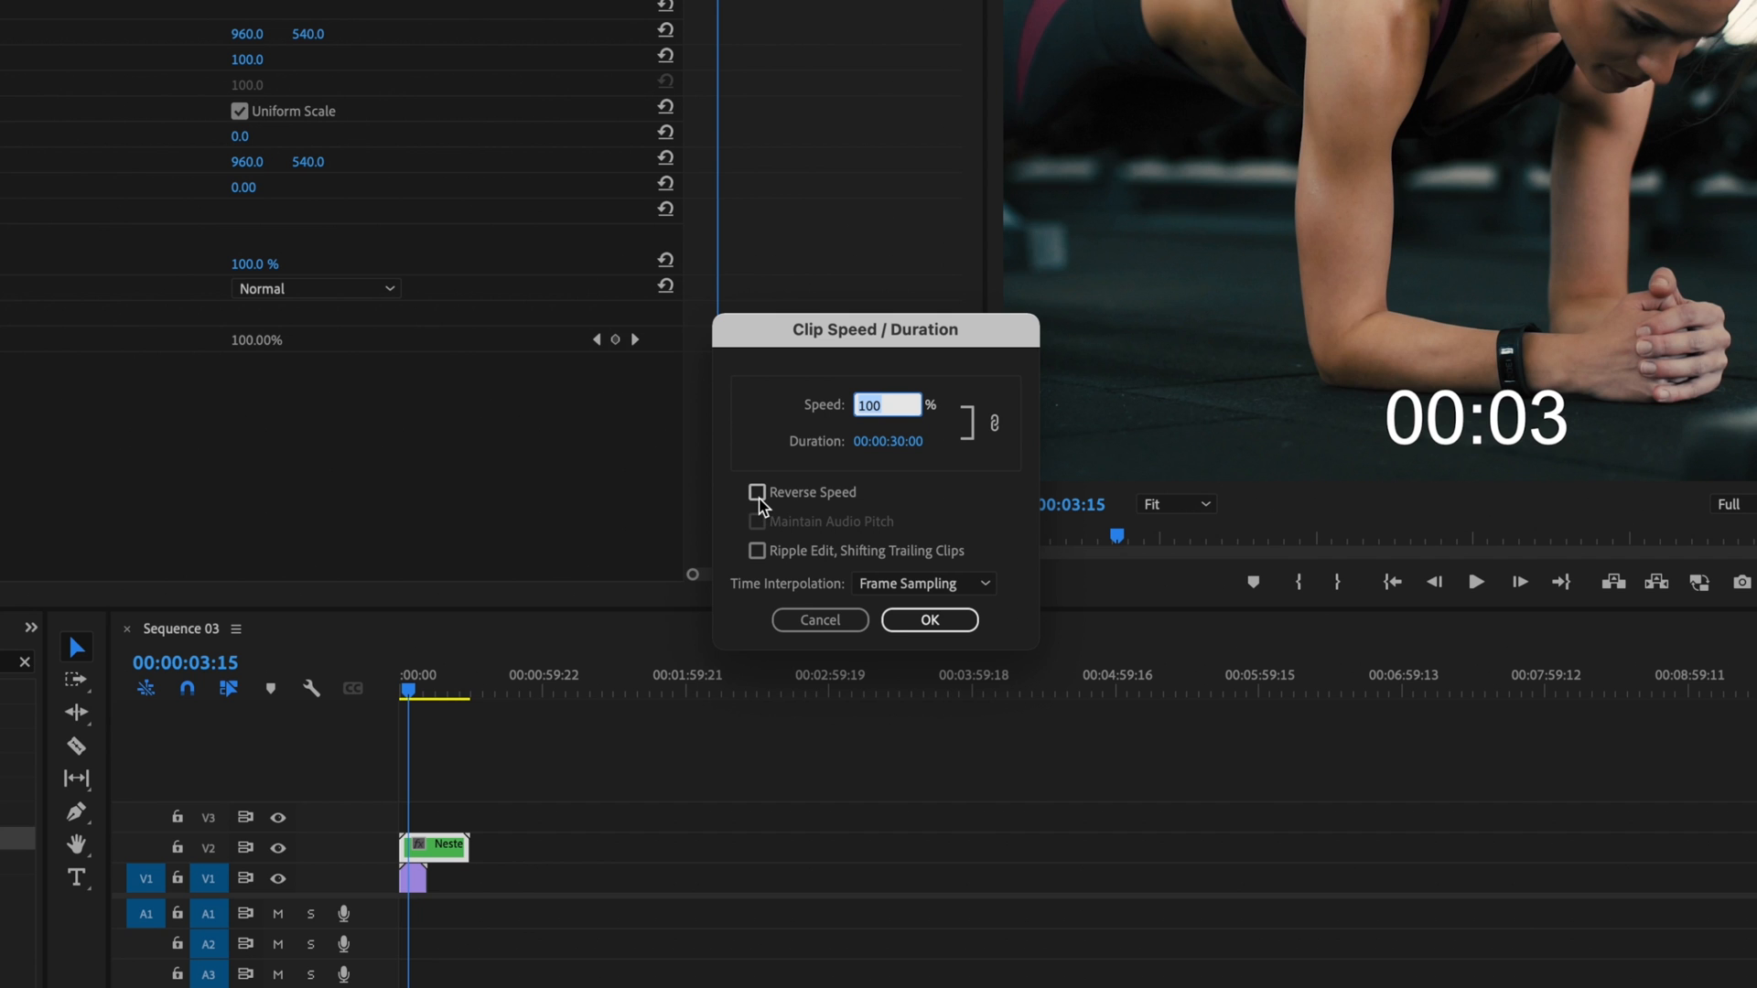
left_click(758, 492)
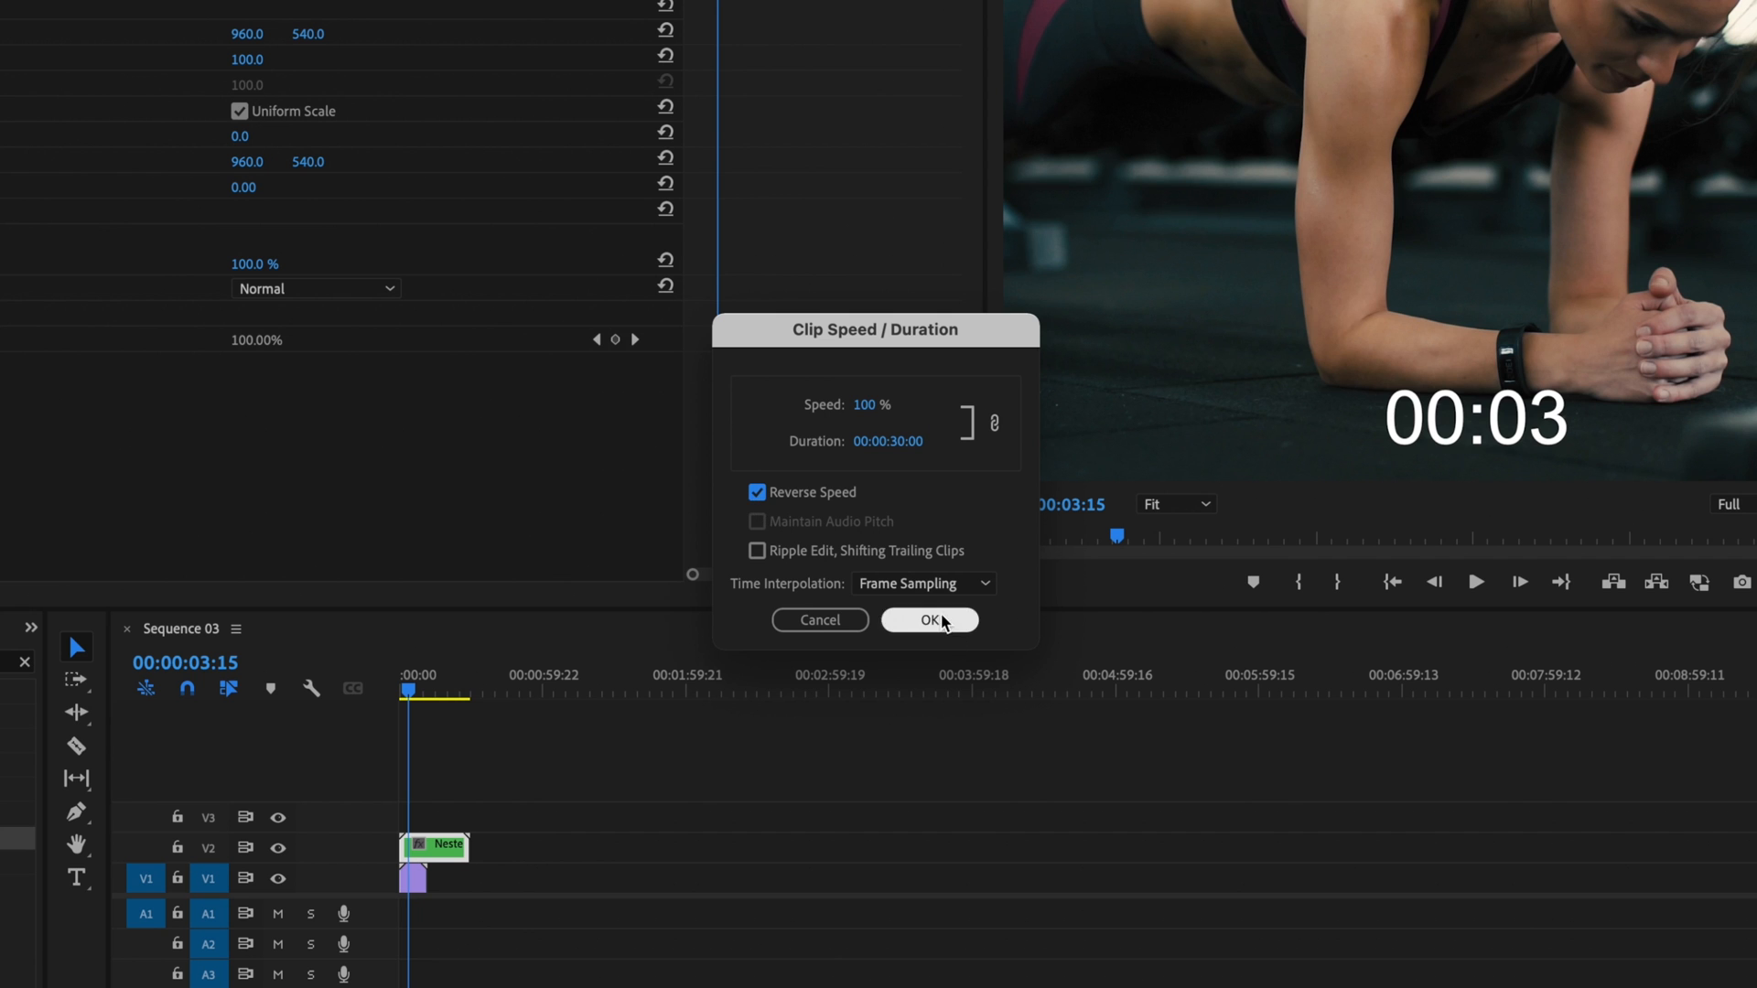
left_click(927, 619)
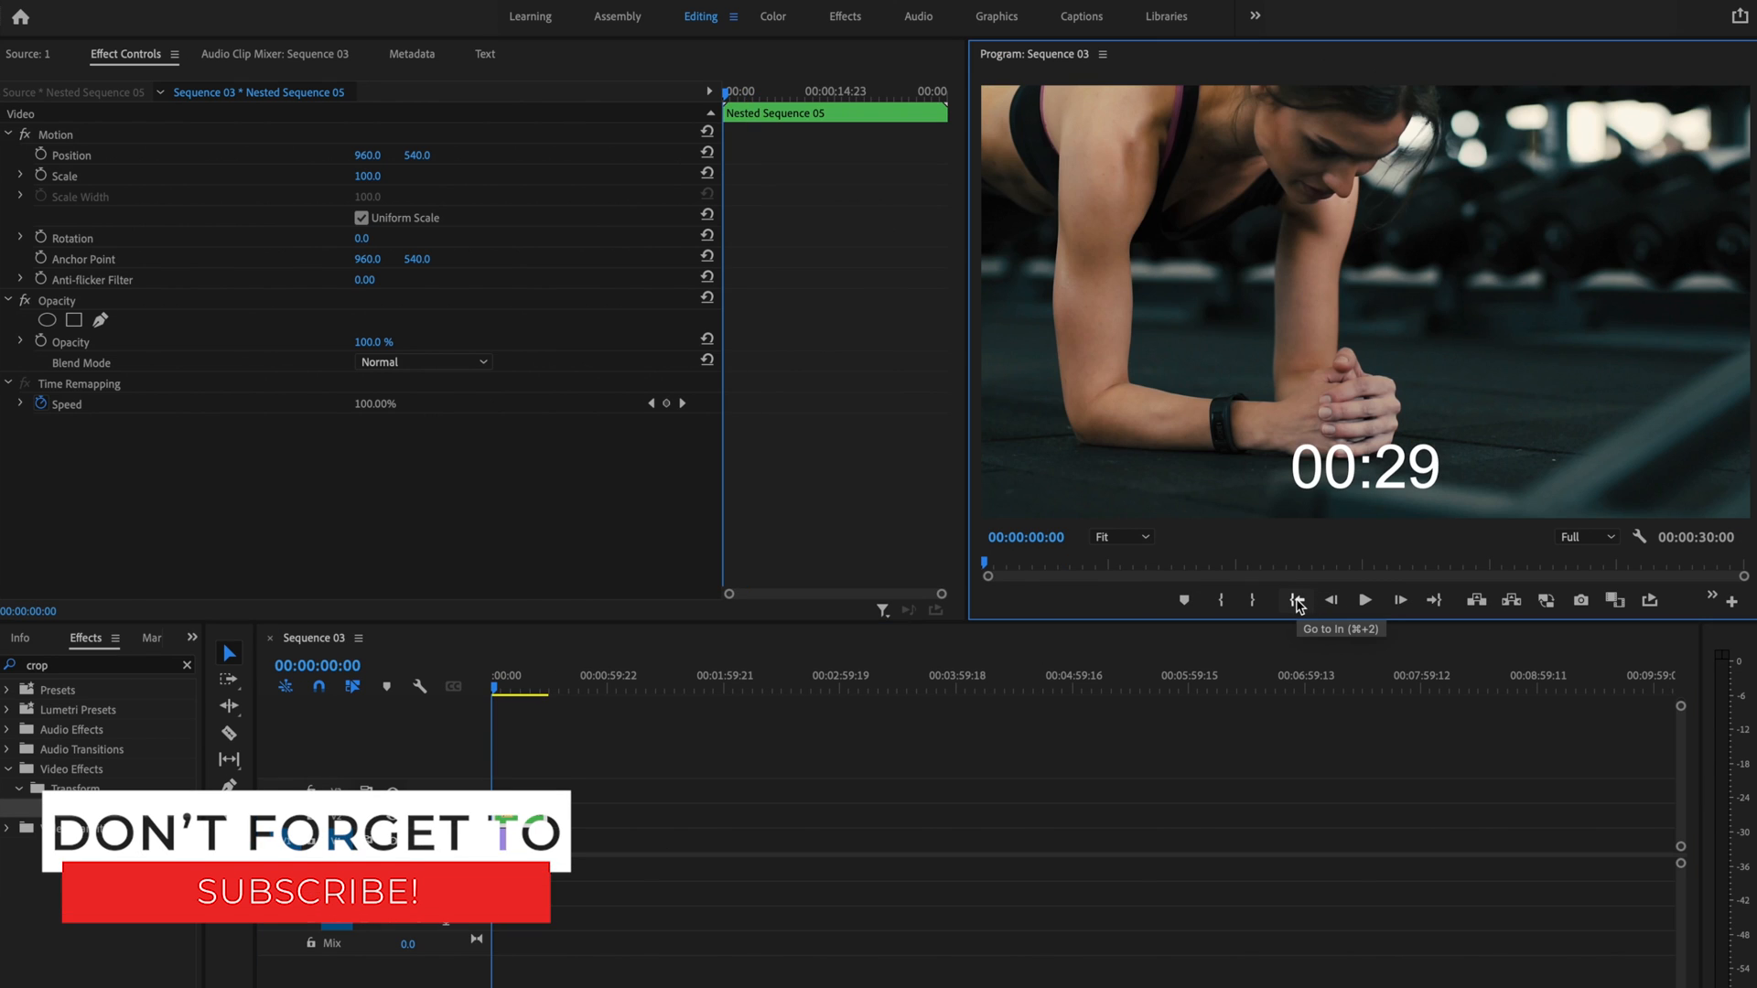